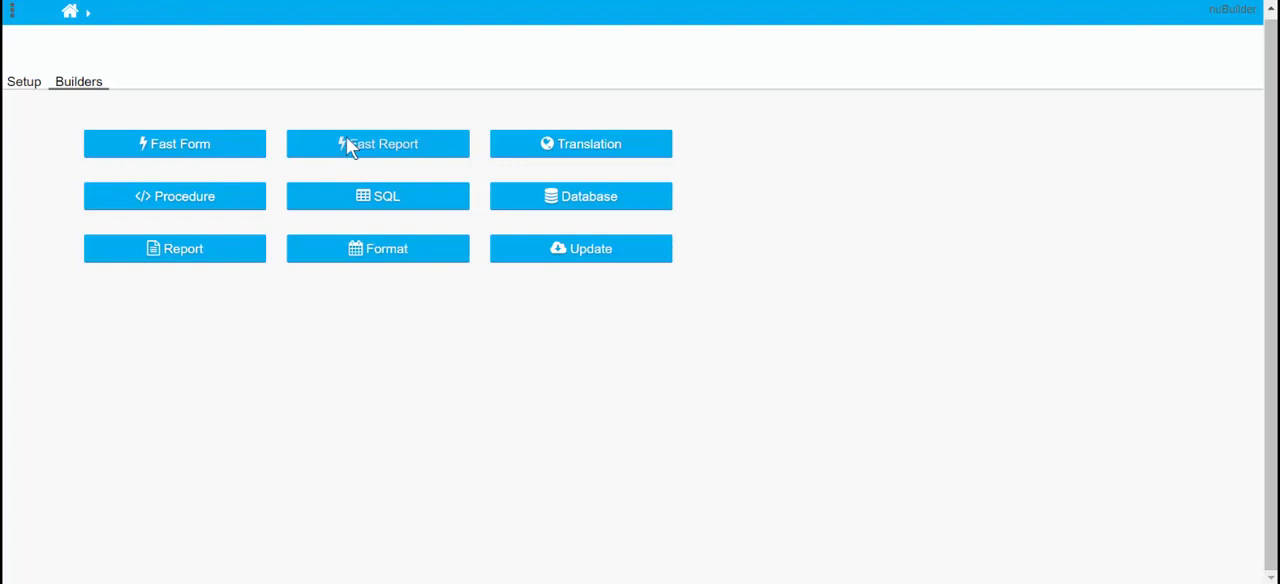
- Start a new SQL query record and enter Invoice as its description
left_click(376, 196)
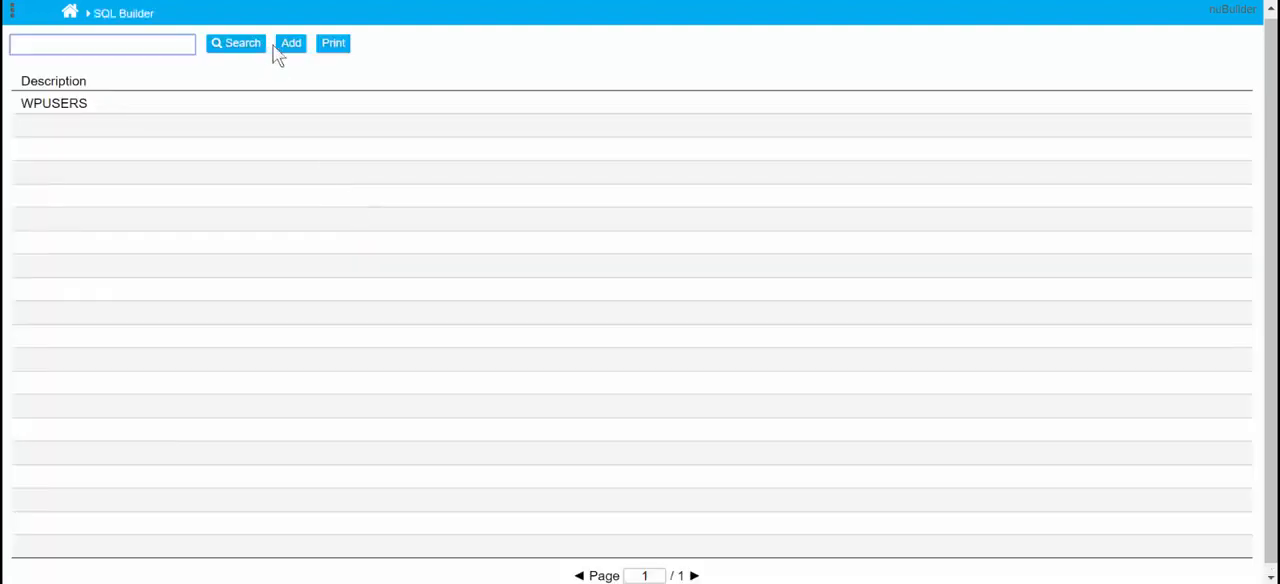
left_click(292, 44)
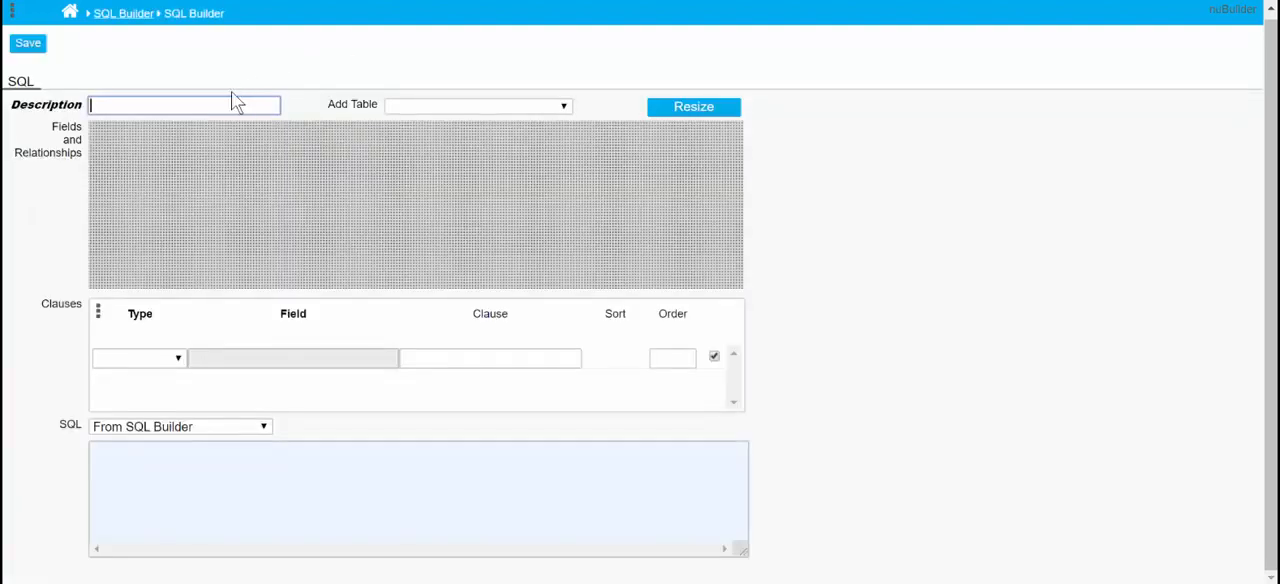
type("Invoice")
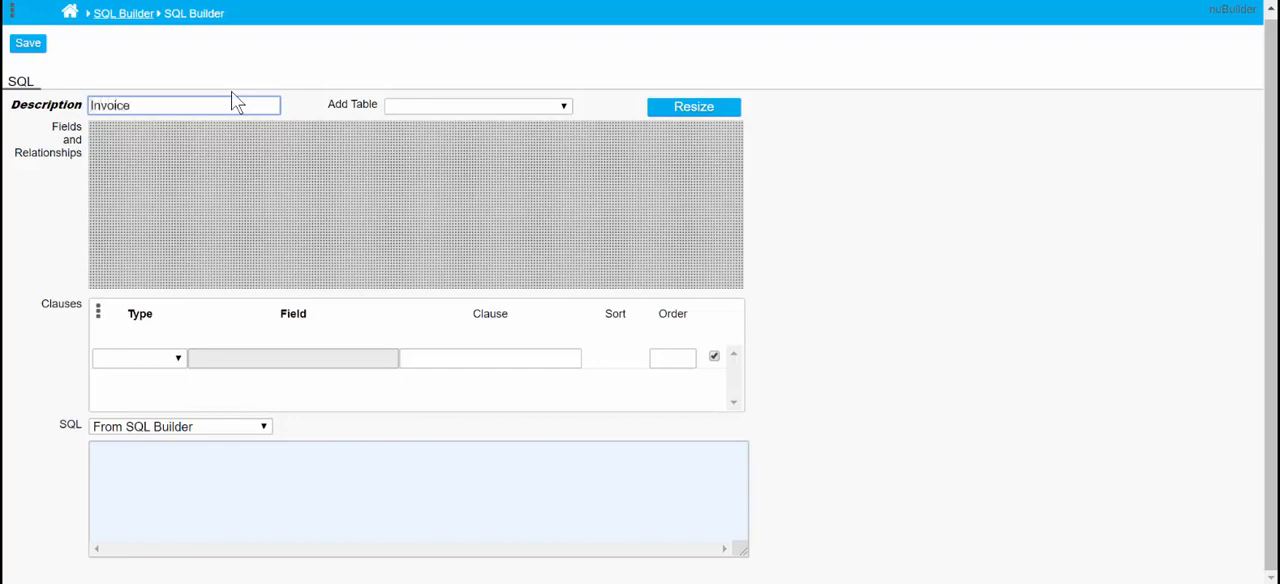
- Add the customer, invoice, item and product tables to the Invoice query
left_click(476, 104)
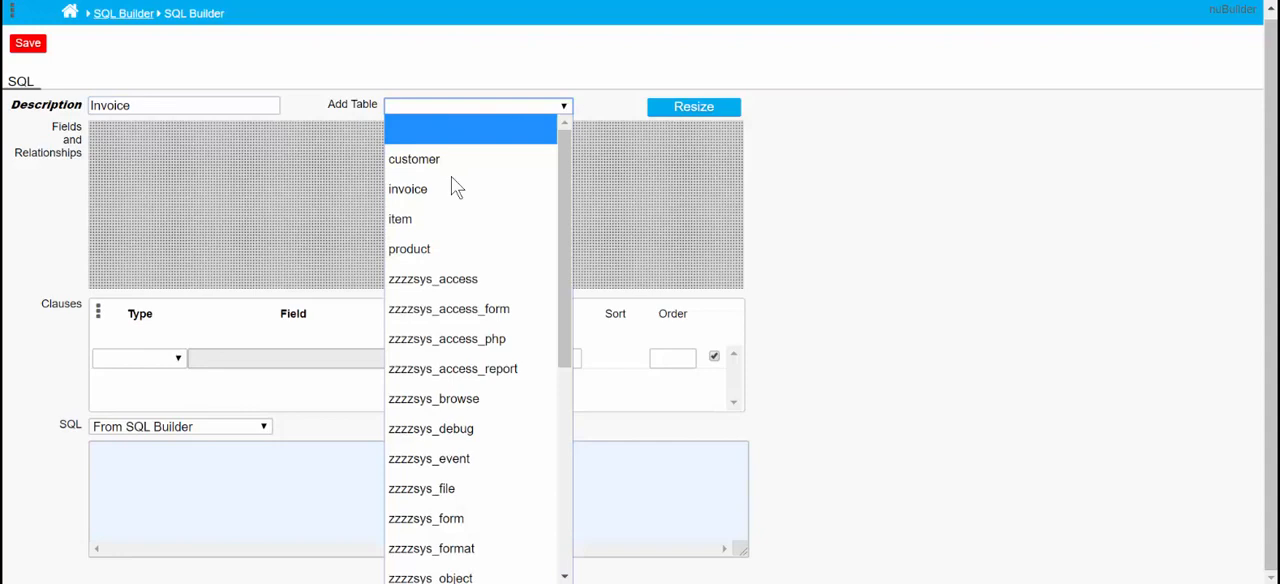
left_click(414, 160)
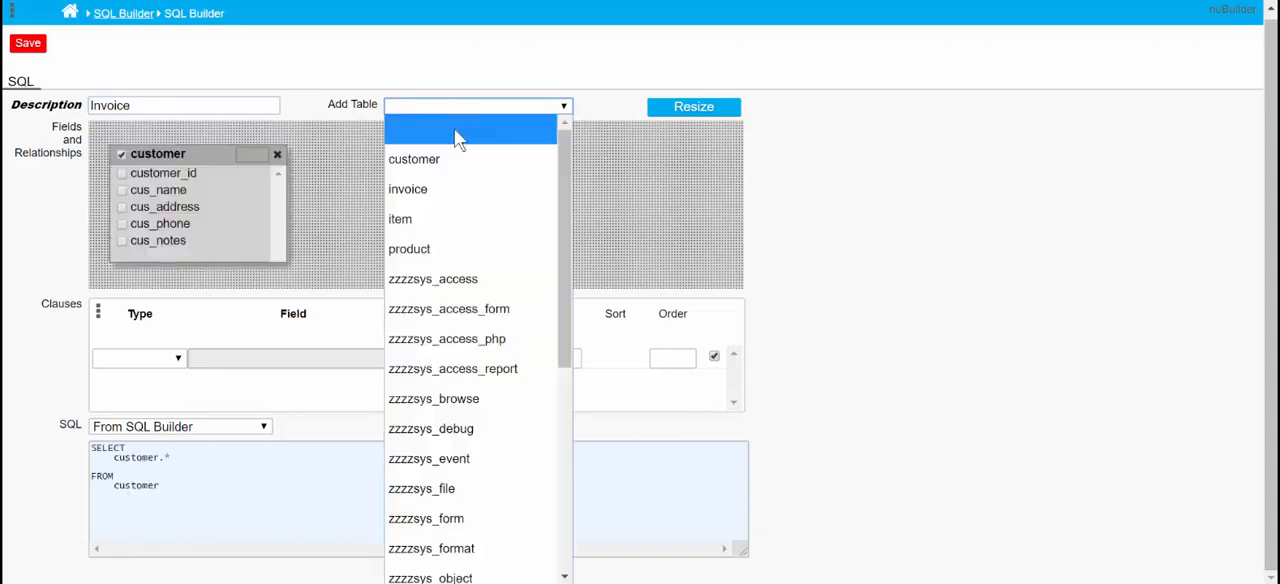
left_click(408, 188)
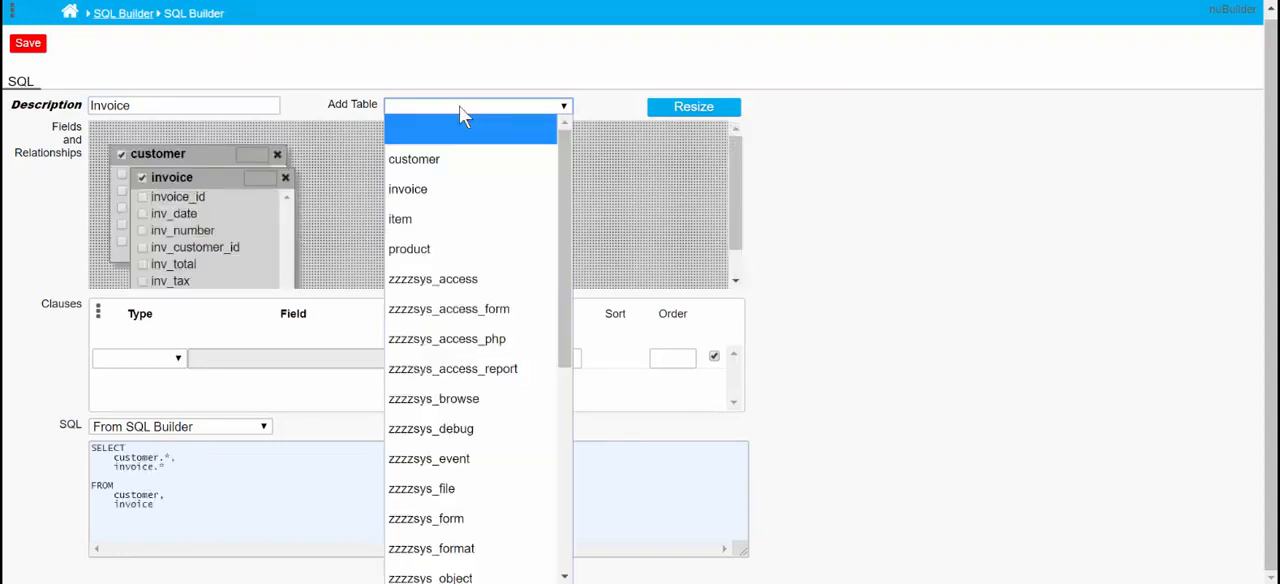
left_click(400, 218)
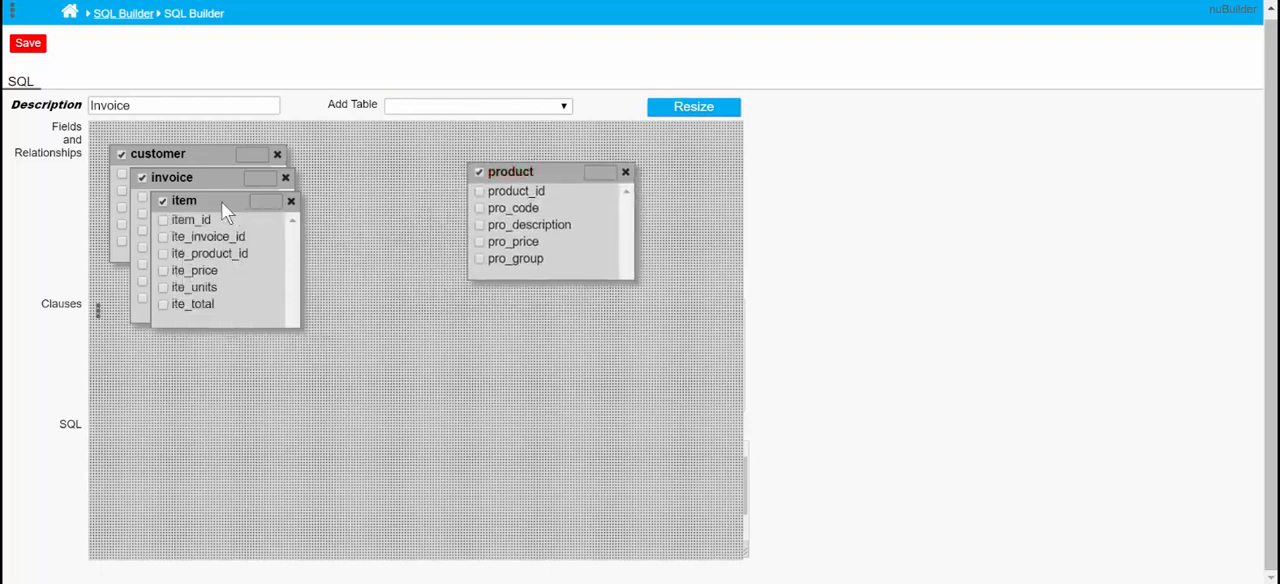
- Join the tables on their id fields, save the Invoice query and return to the SQL list
left_click_drag(200, 200, 500, 370)
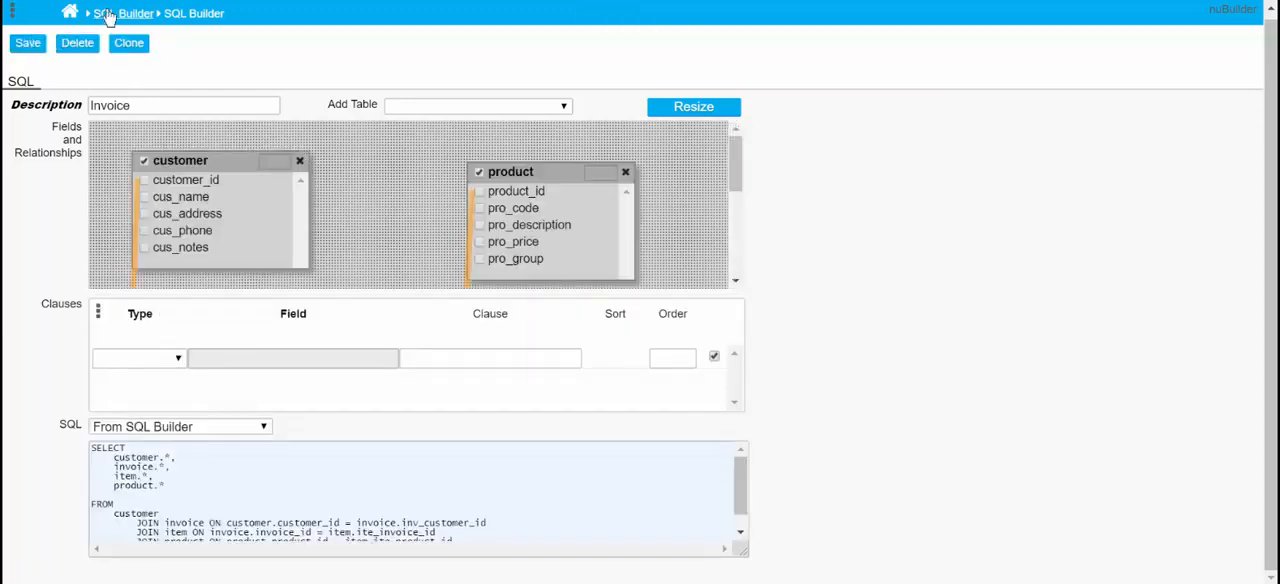
left_click(124, 12)
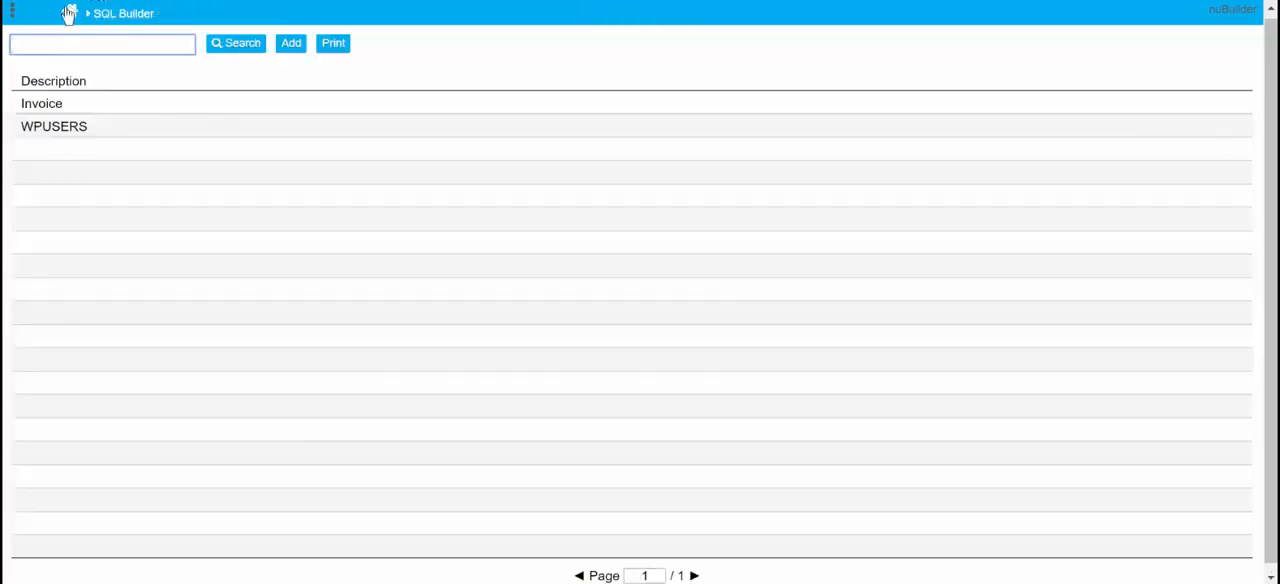
- Build fast report FR0 from the Invoice query with pro_description, ite_units and ite_total columns
left_click(70, 12)
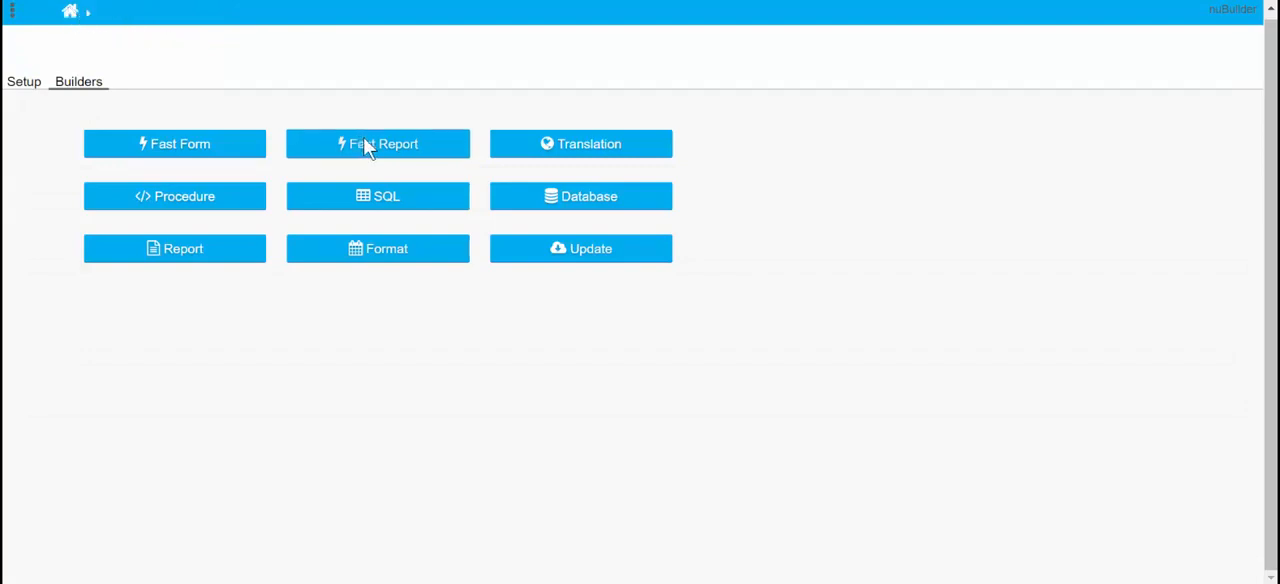
left_click(376, 144)
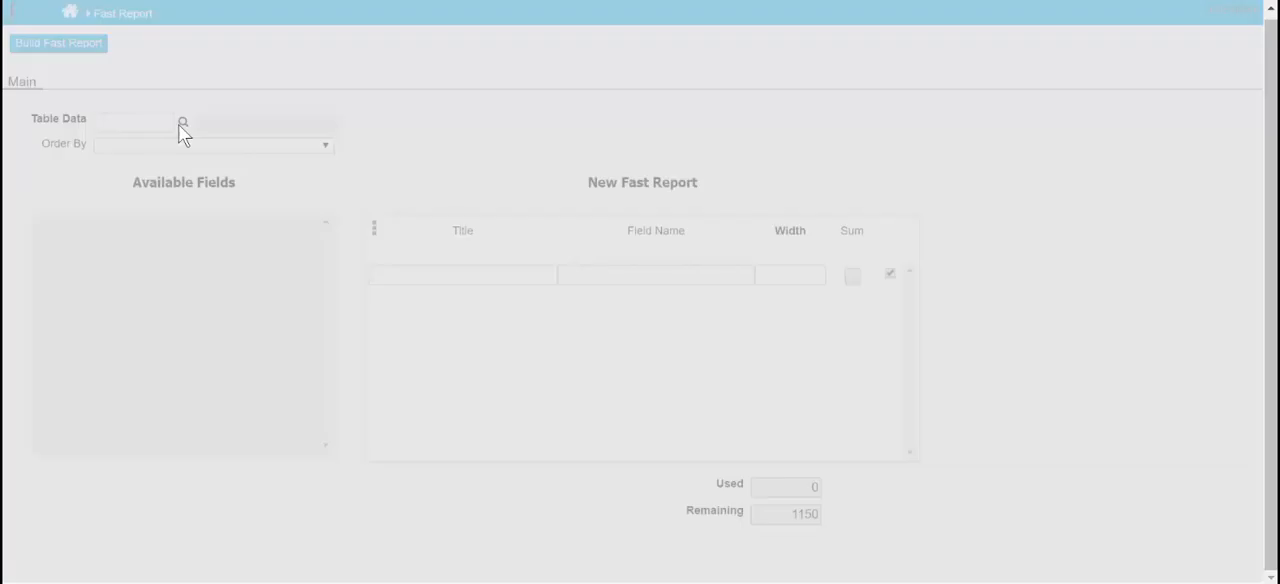
left_click(184, 122)
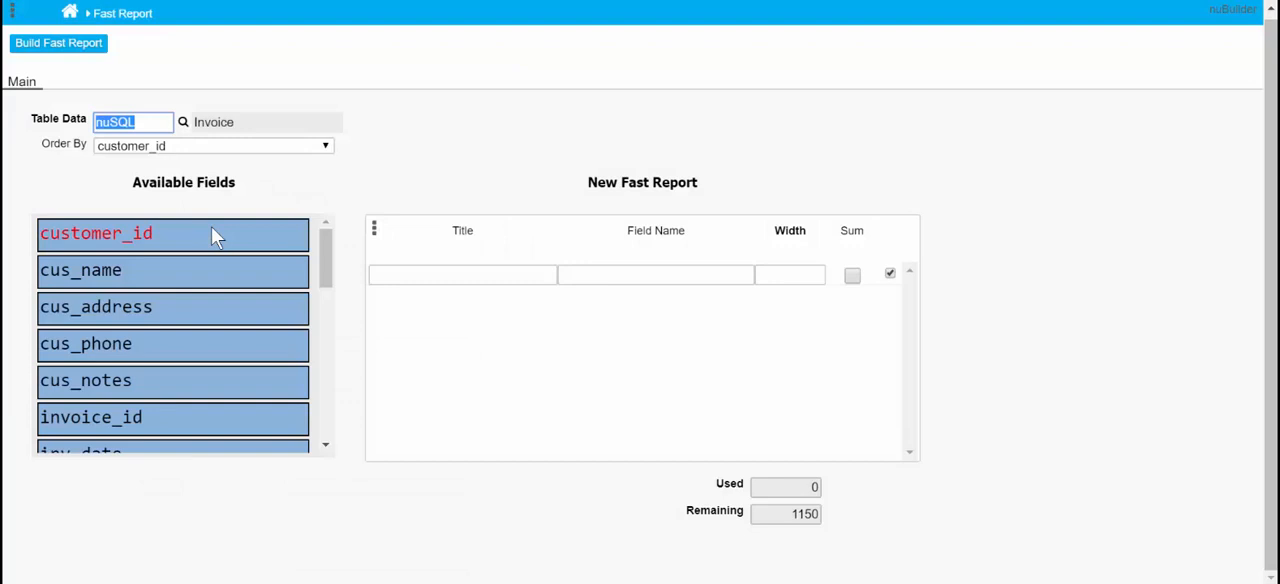
scroll("down", 3)
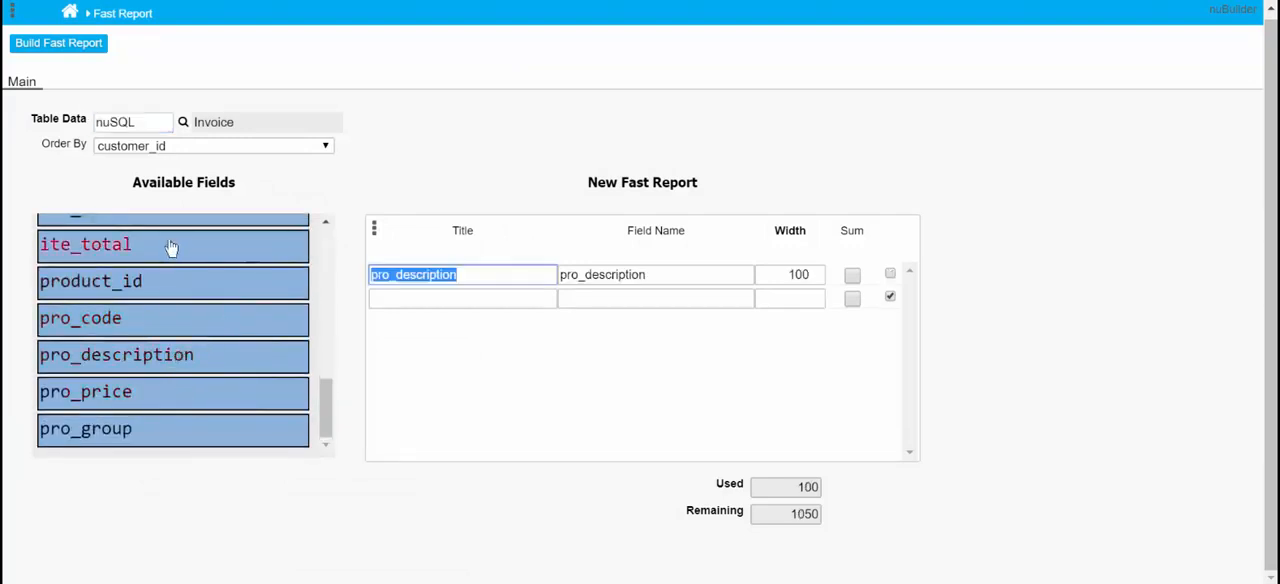
left_click(84, 300)
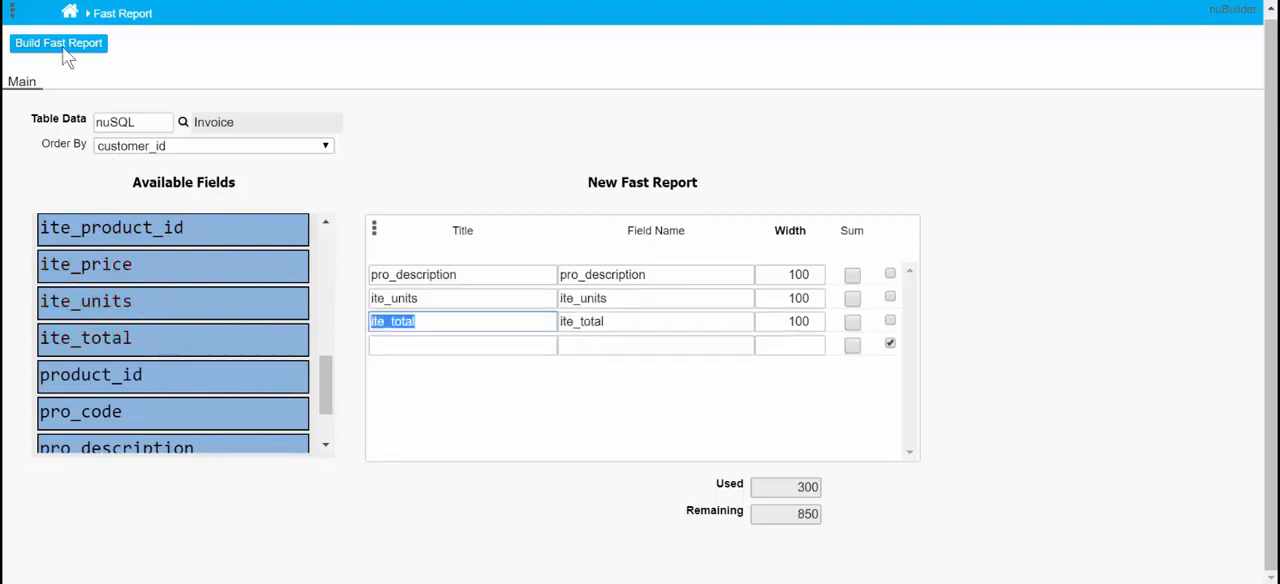
left_click(58, 44)
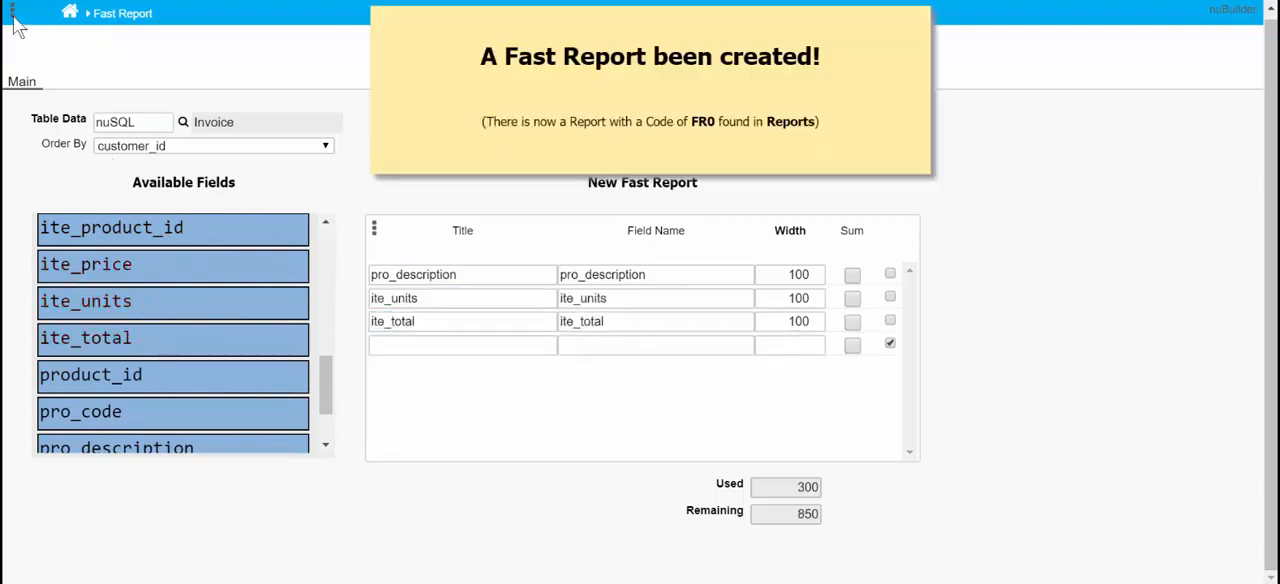
left_click(10, 12)
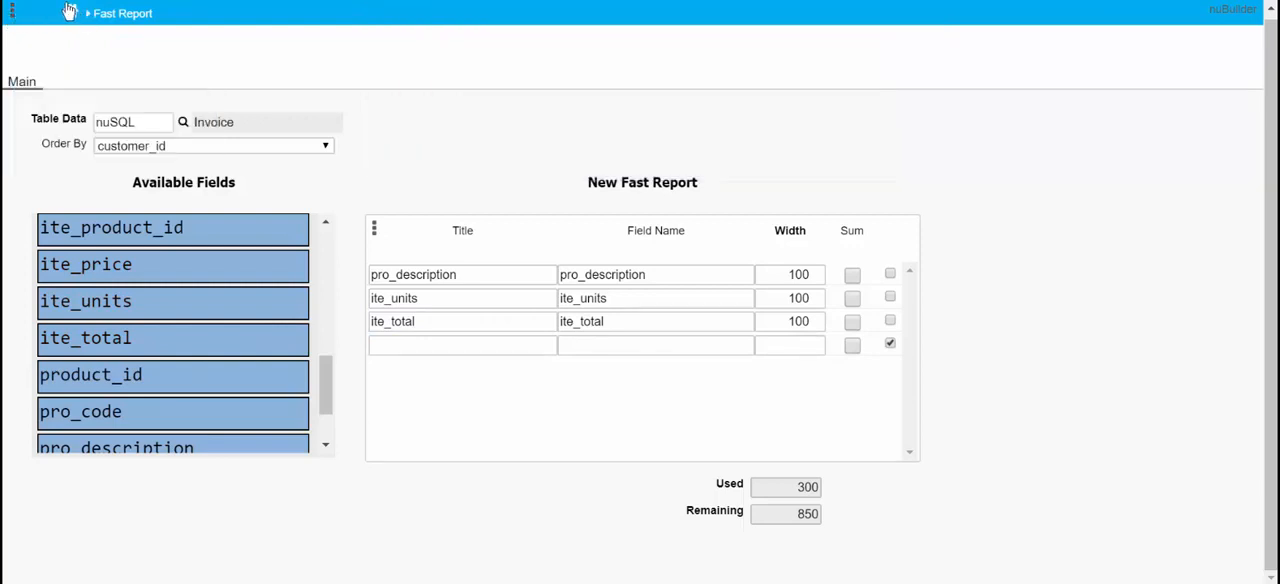
- Open the FR0 fast report record from the report list
left_click(70, 12)
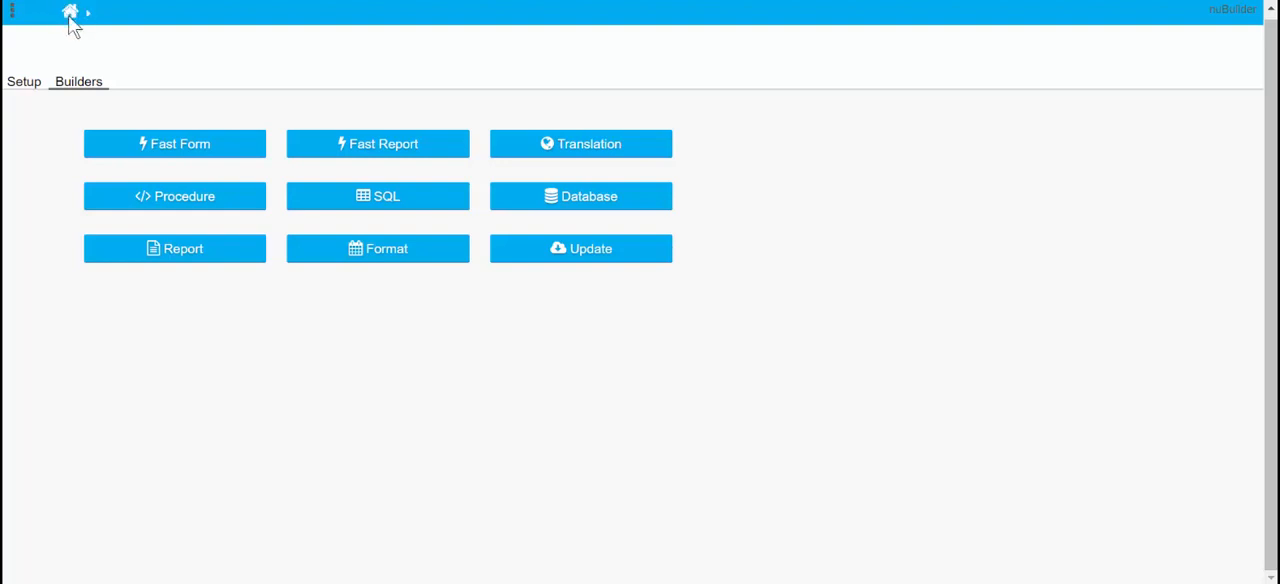
mouse_move(108, 118)
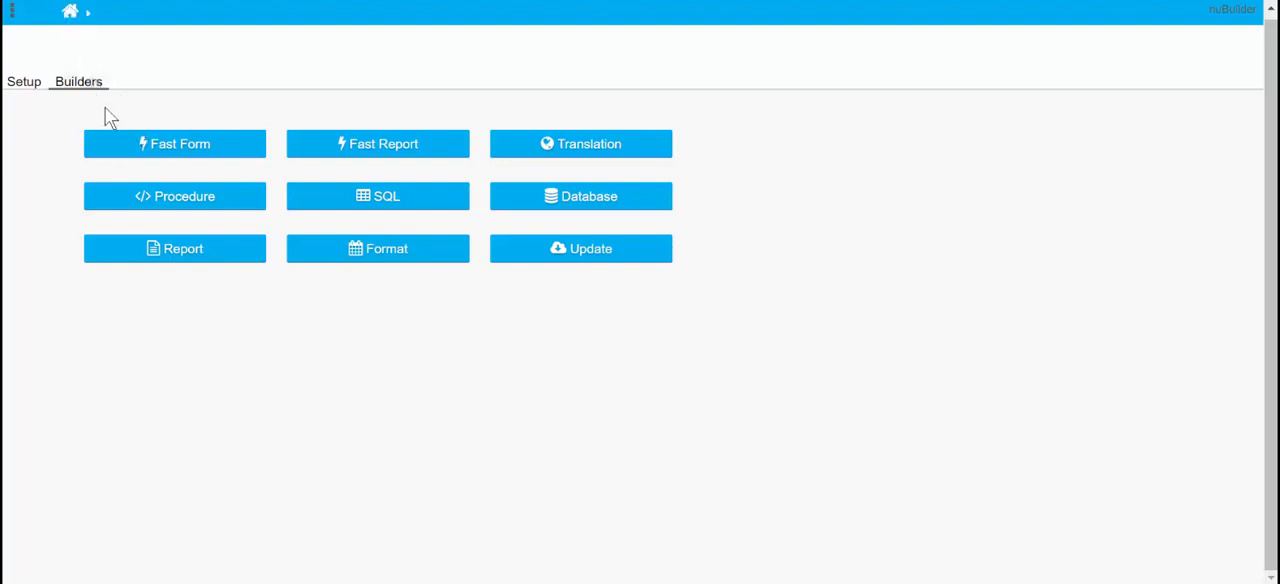
mouse_move(230, 248)
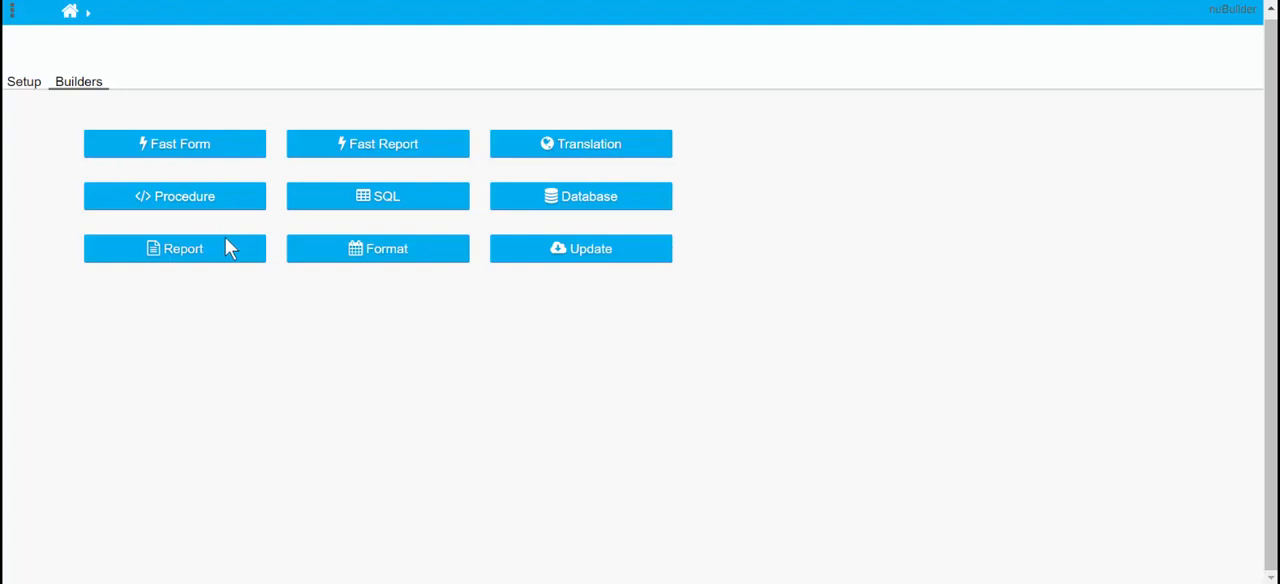
left_click(174, 248)
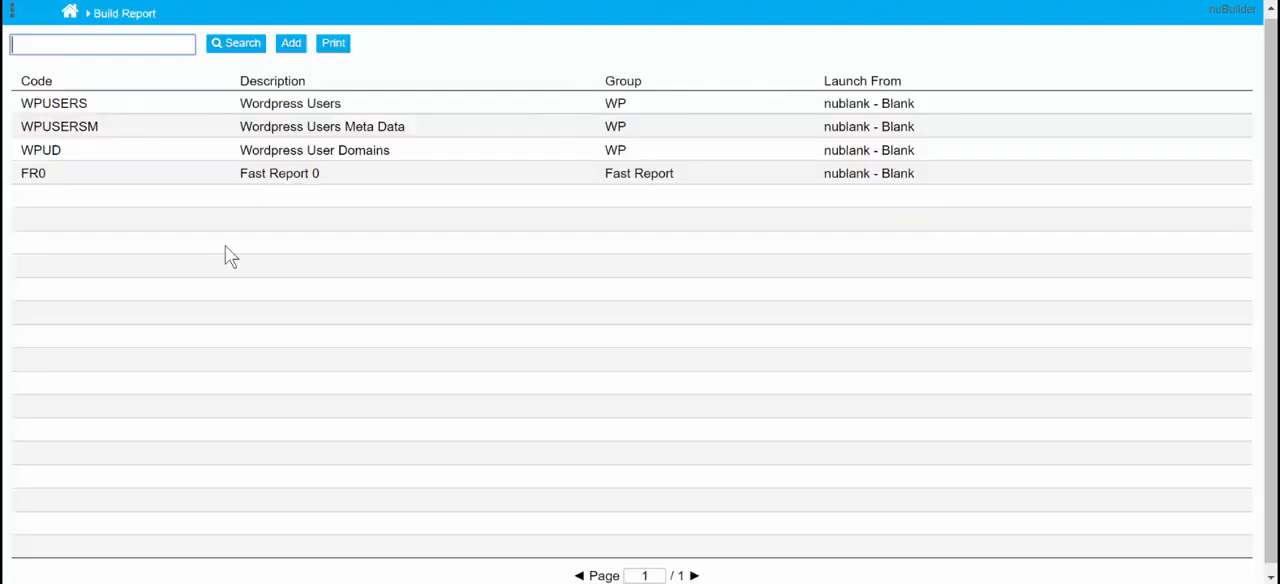
left_click(32, 172)
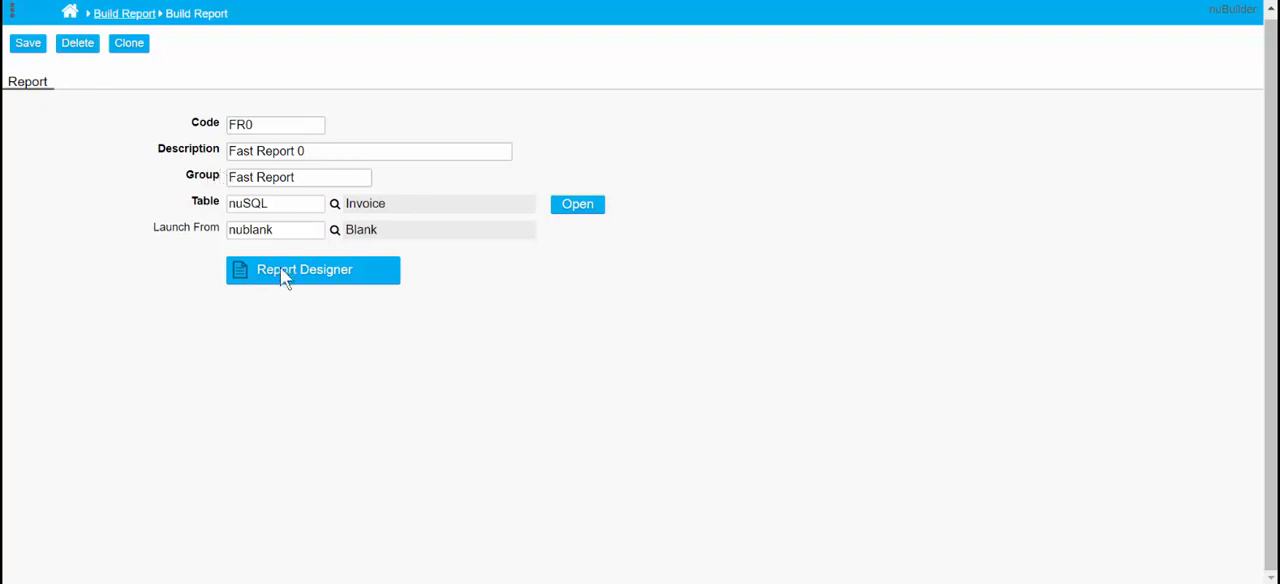
- Remove the page-number item from the report layout's footer and copy the changes back
left_click(312, 270)
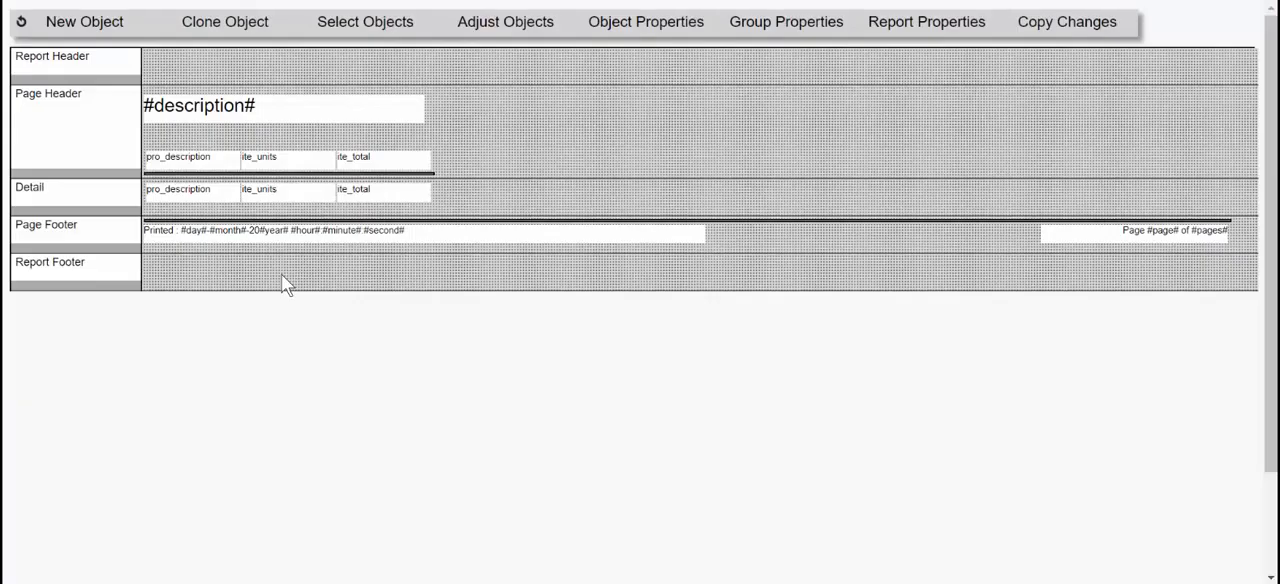
left_click_drag(516, 132, 1072, 236)
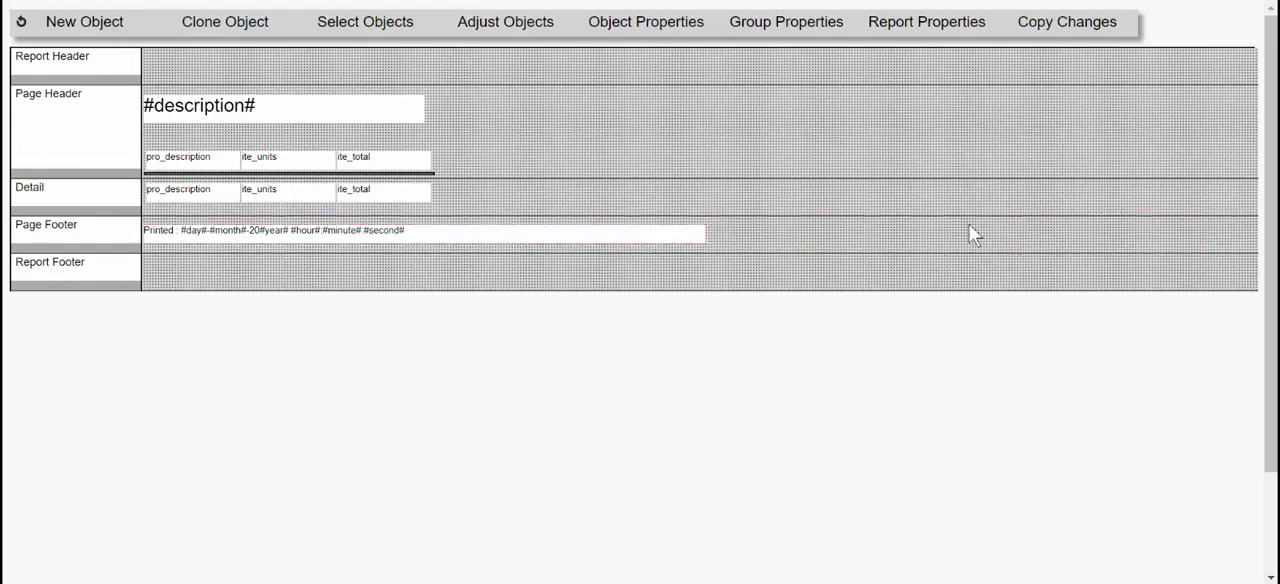
left_click(1066, 20)
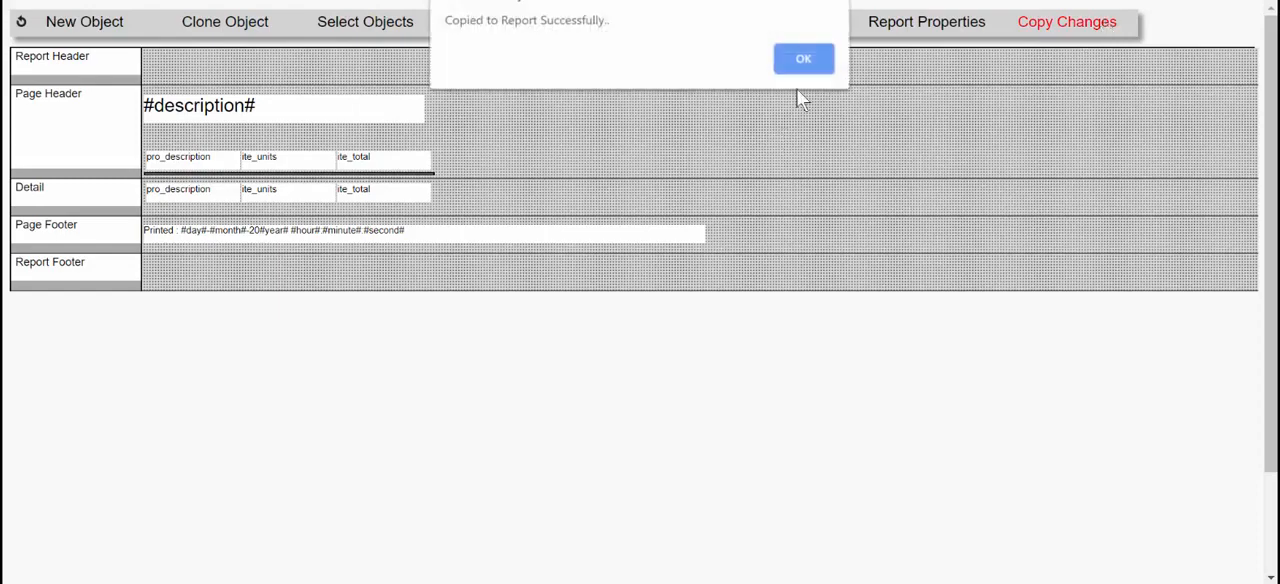
- Save the report as code INV, description Invoice, group Pizza and return home
left_click(804, 58)
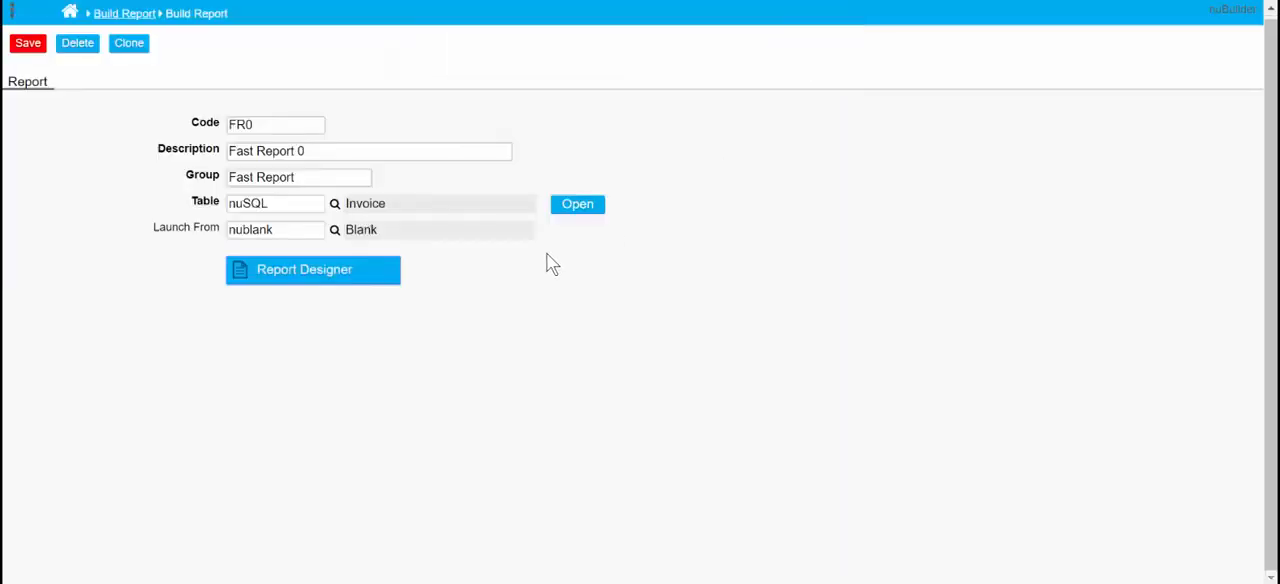
mouse_move(896, 24)
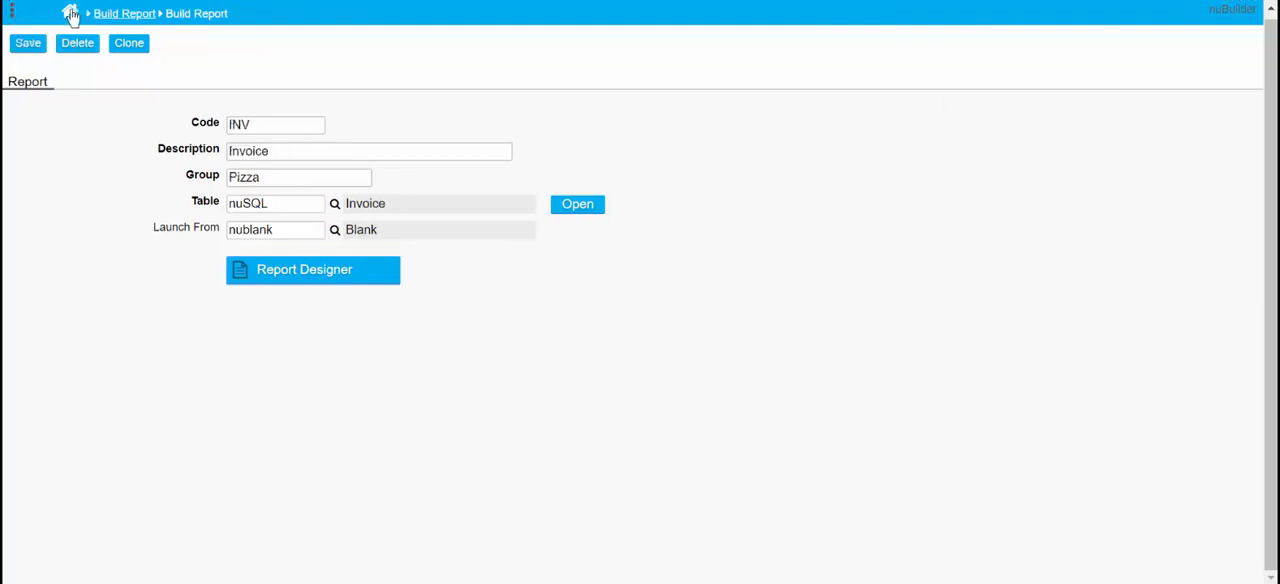
left_click(70, 12)
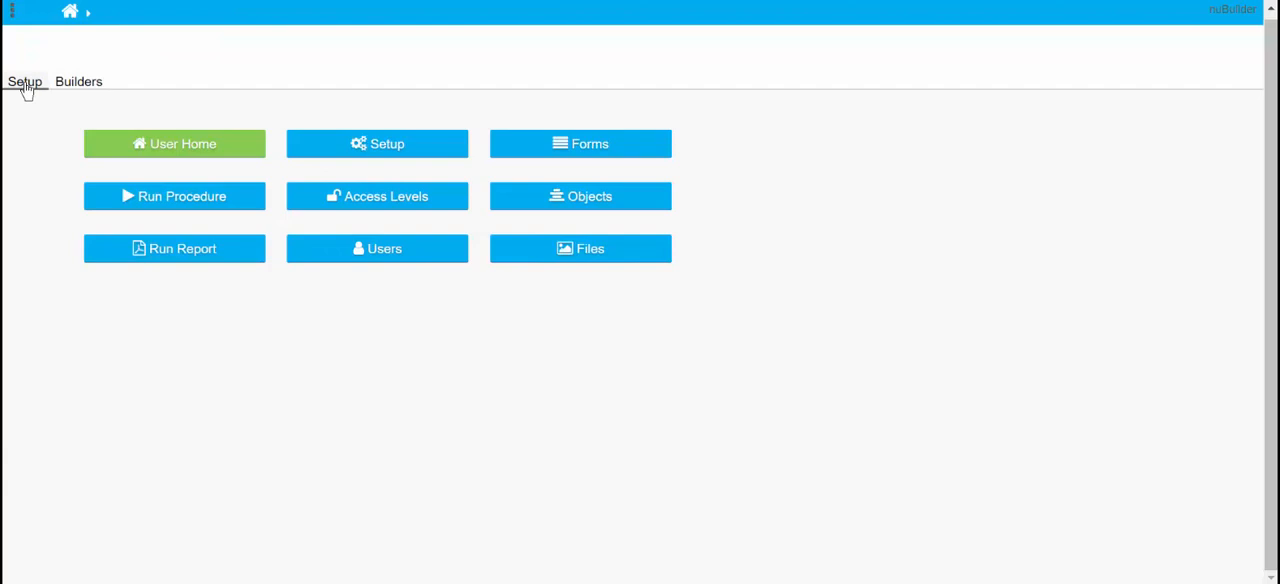
- Run the Invoice report from Run Report, then return to the home screen
left_click(174, 248)
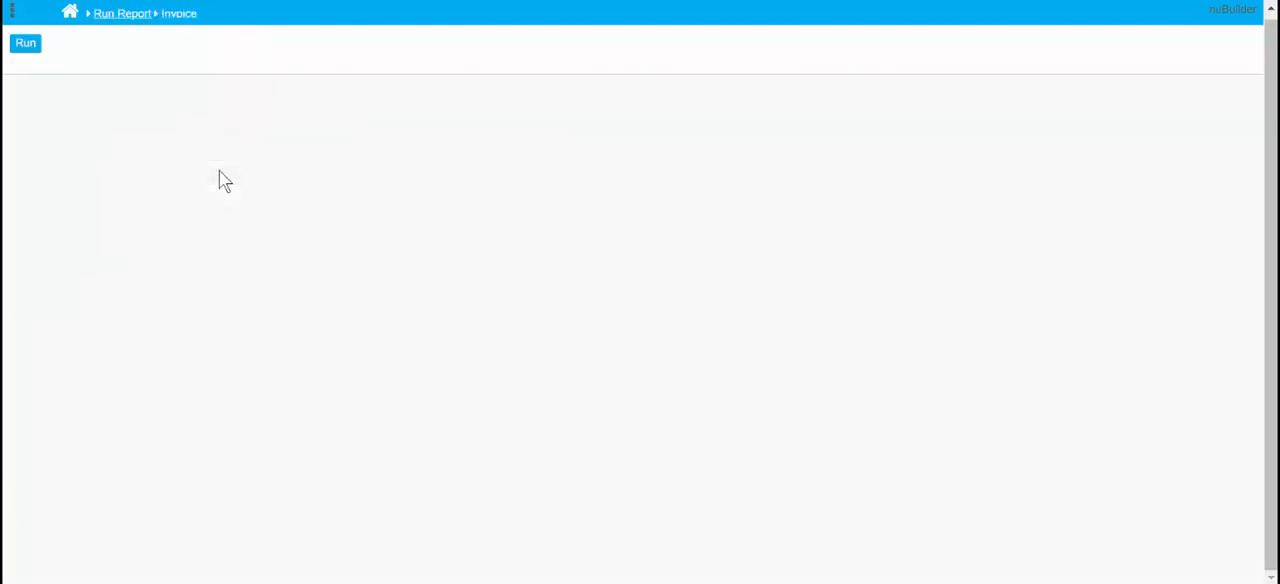
left_click(24, 42)
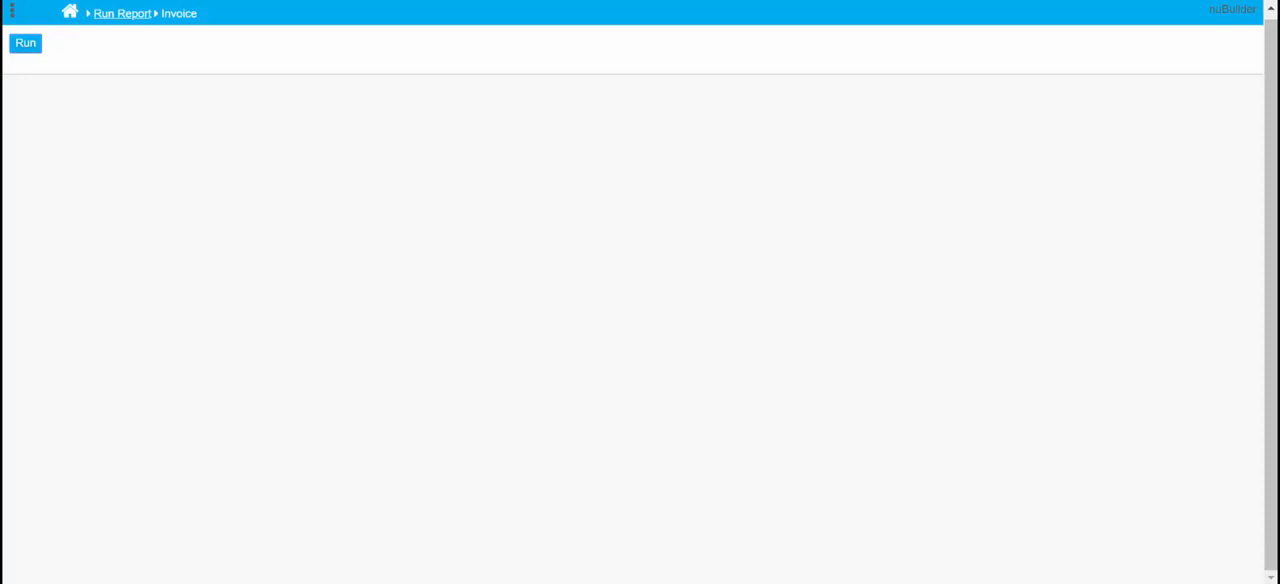
left_click(68, 12)
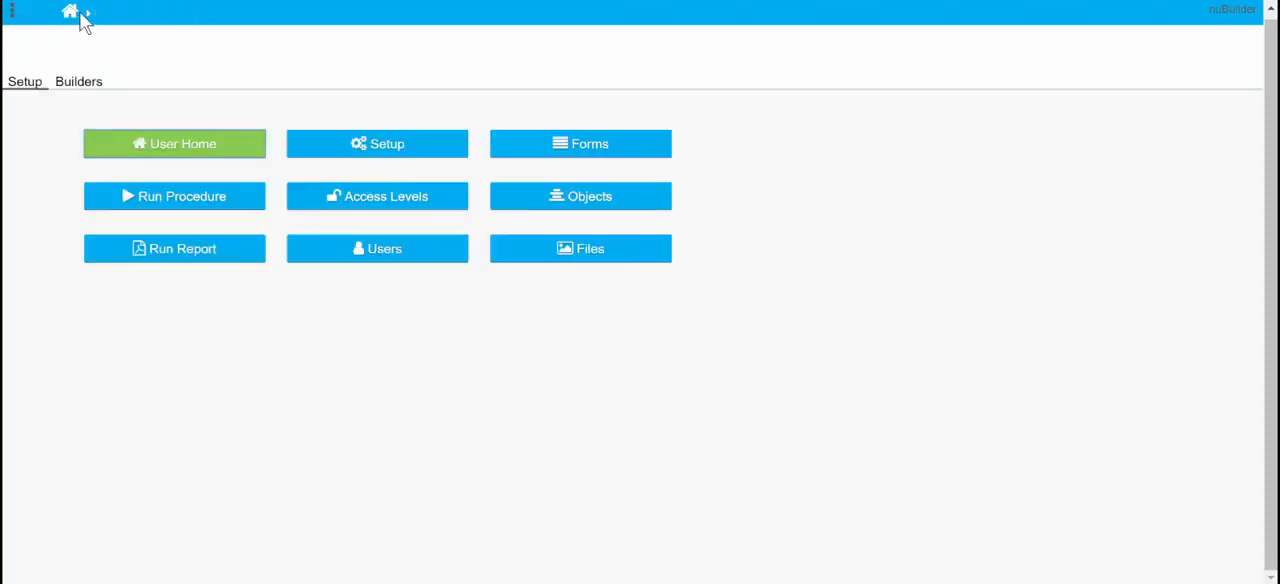
- Reopen the saved Invoice query in the SQL builder
left_click(78, 80)
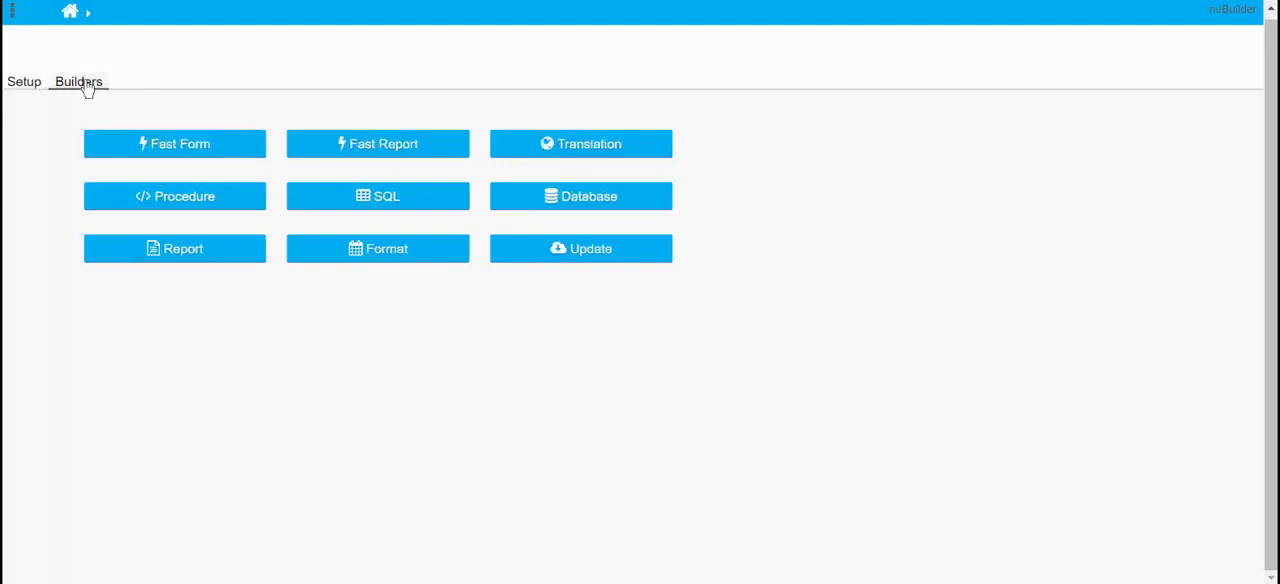
left_click(376, 196)
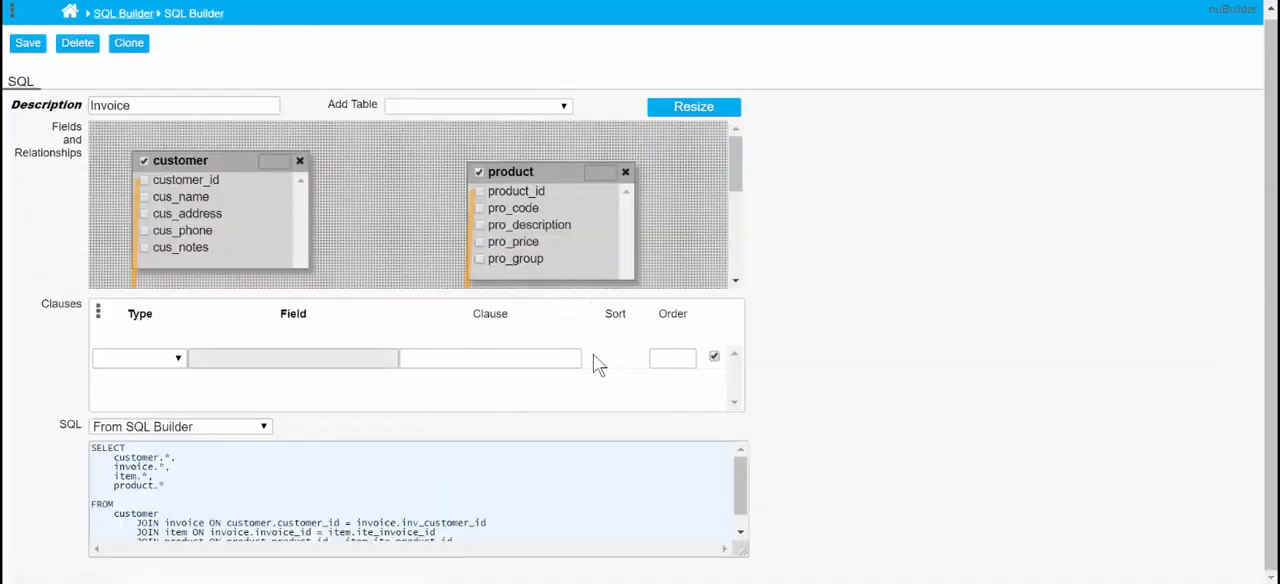
- Add a WHERE clause invoice.invoice_id = '#RECORD_ID#' to the Invoice query and save it
left_click(138, 356)
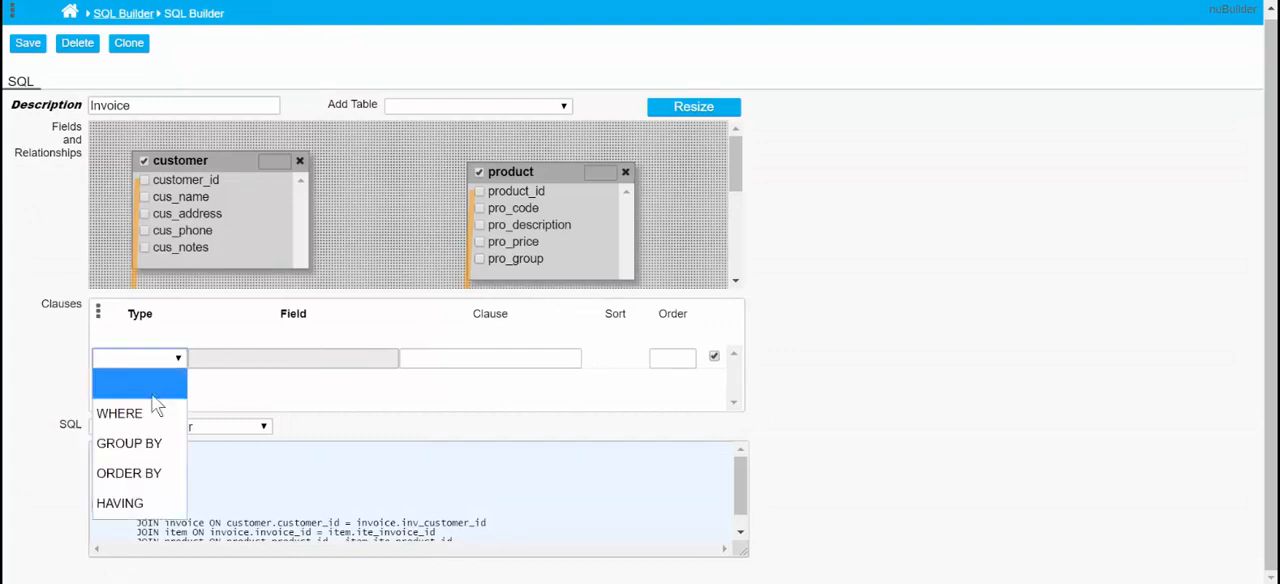
left_click(120, 412)
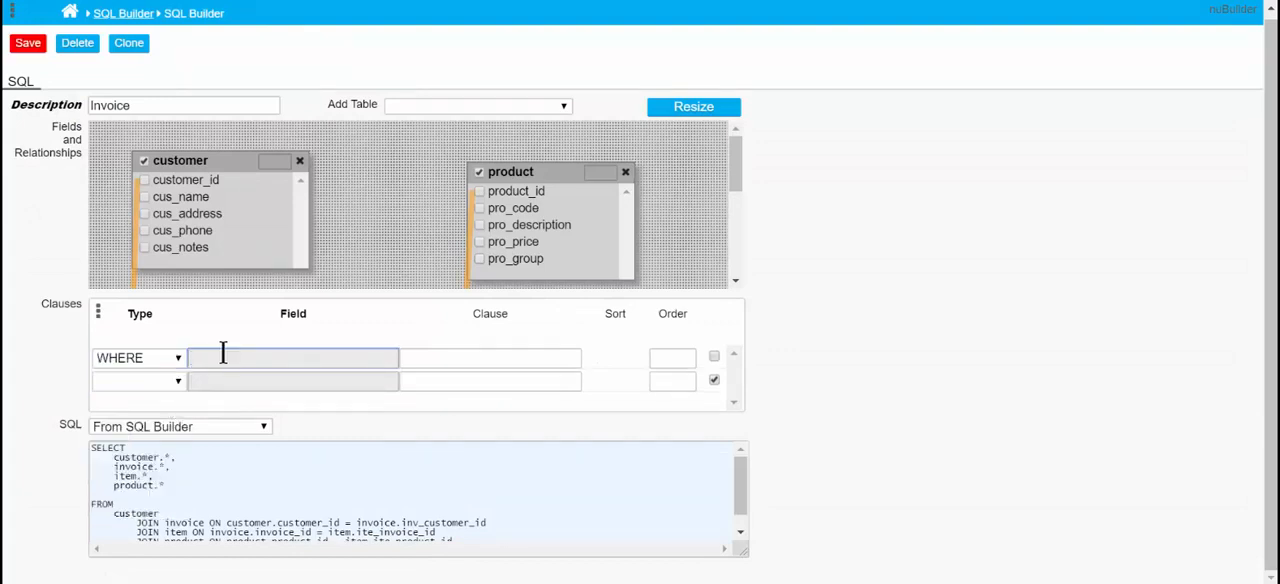
type("invoice.inv_date")
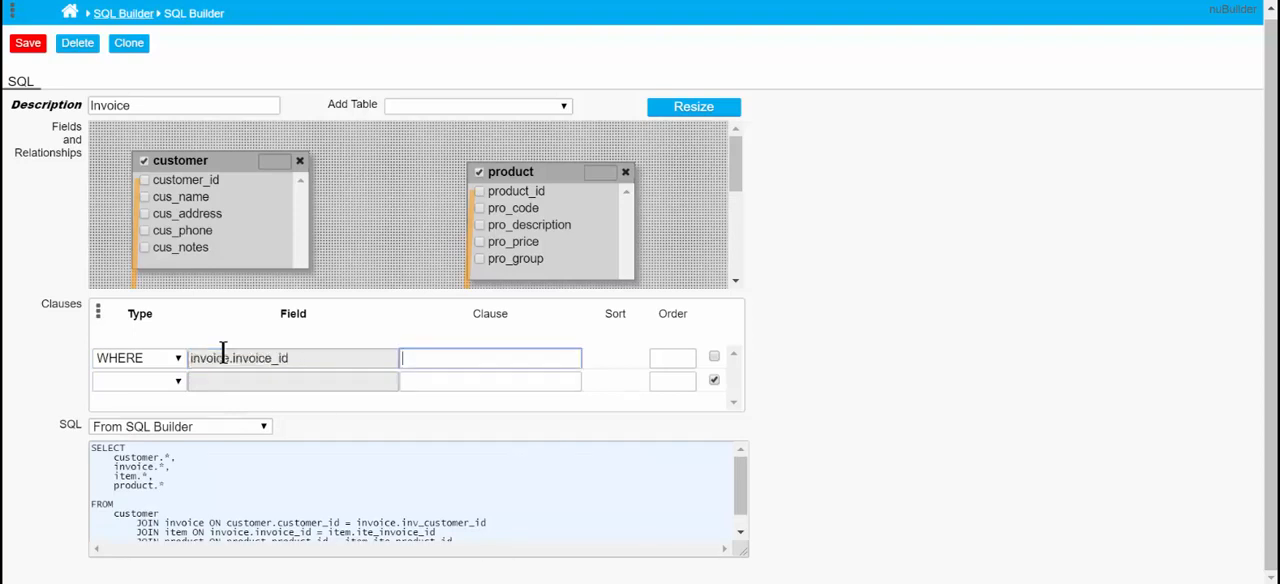
type("=")
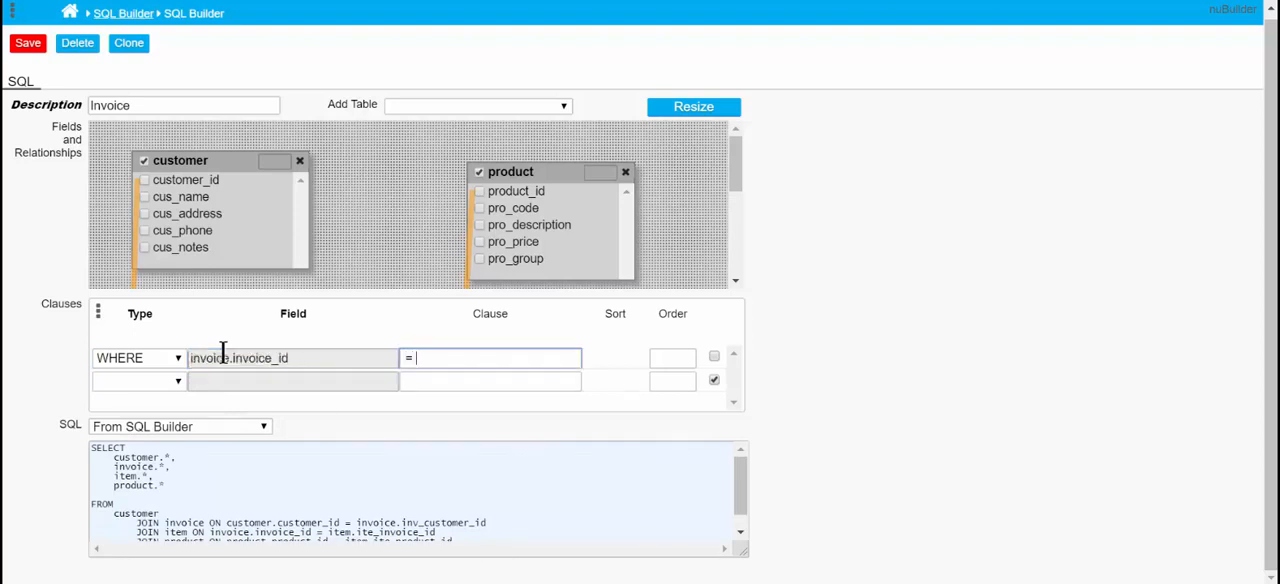
type("'")
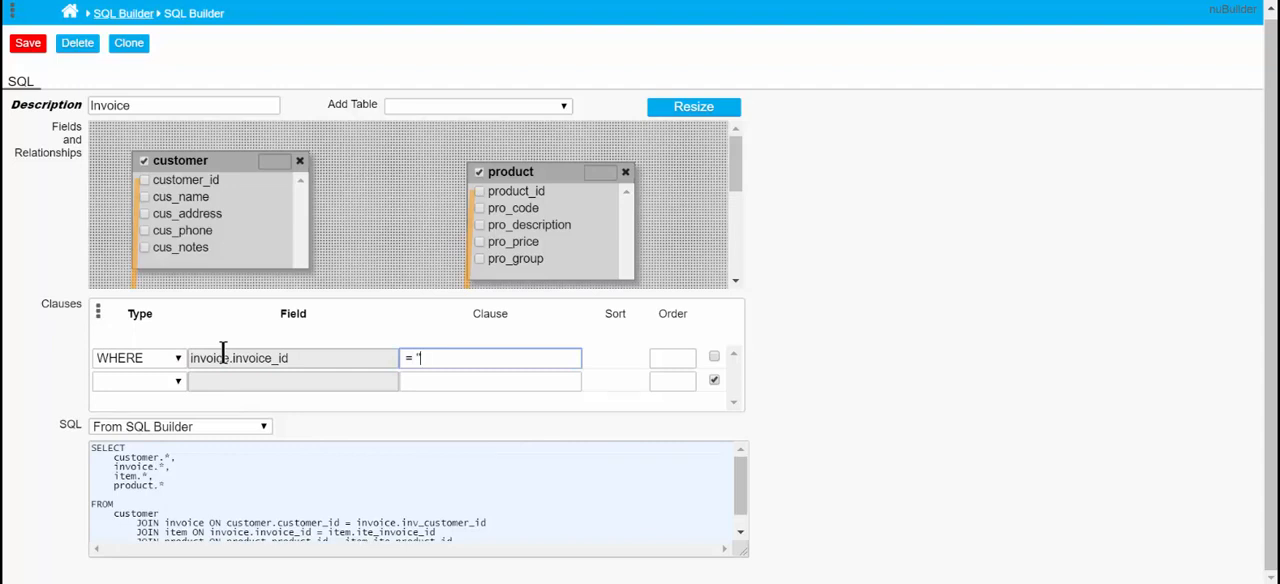
type("#")
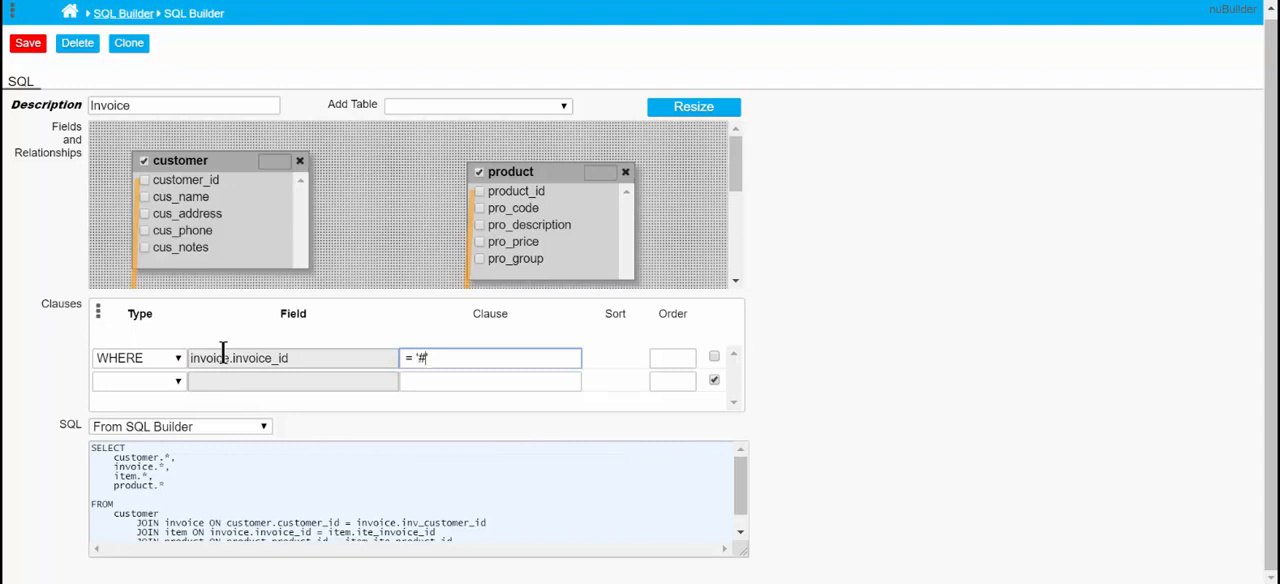
type("R#'")
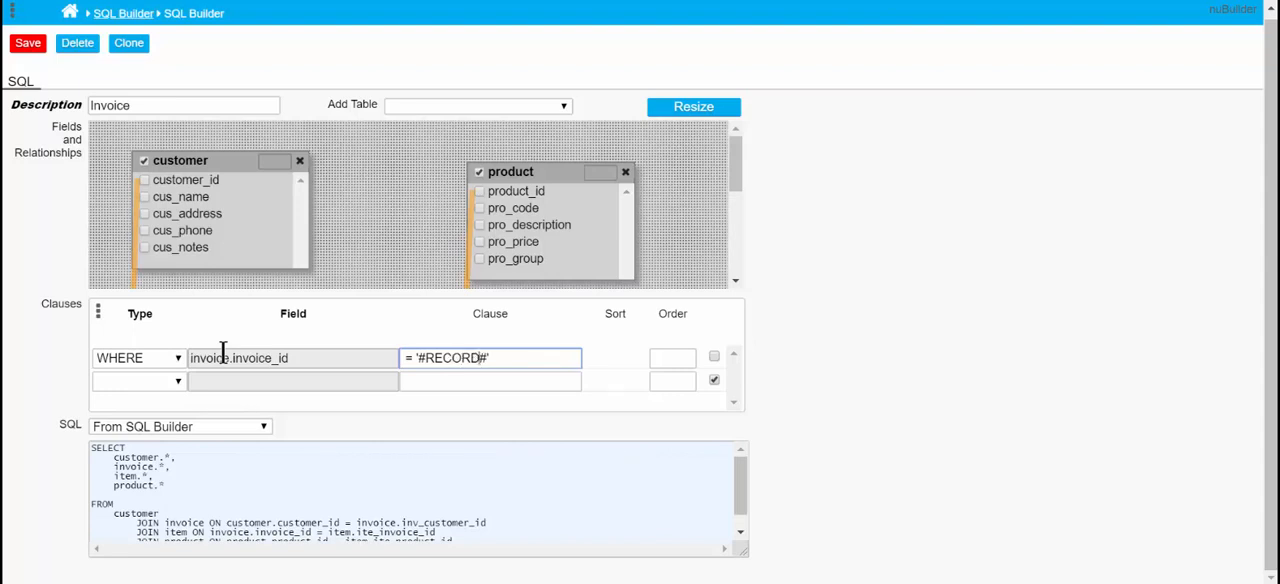
type("_ID")
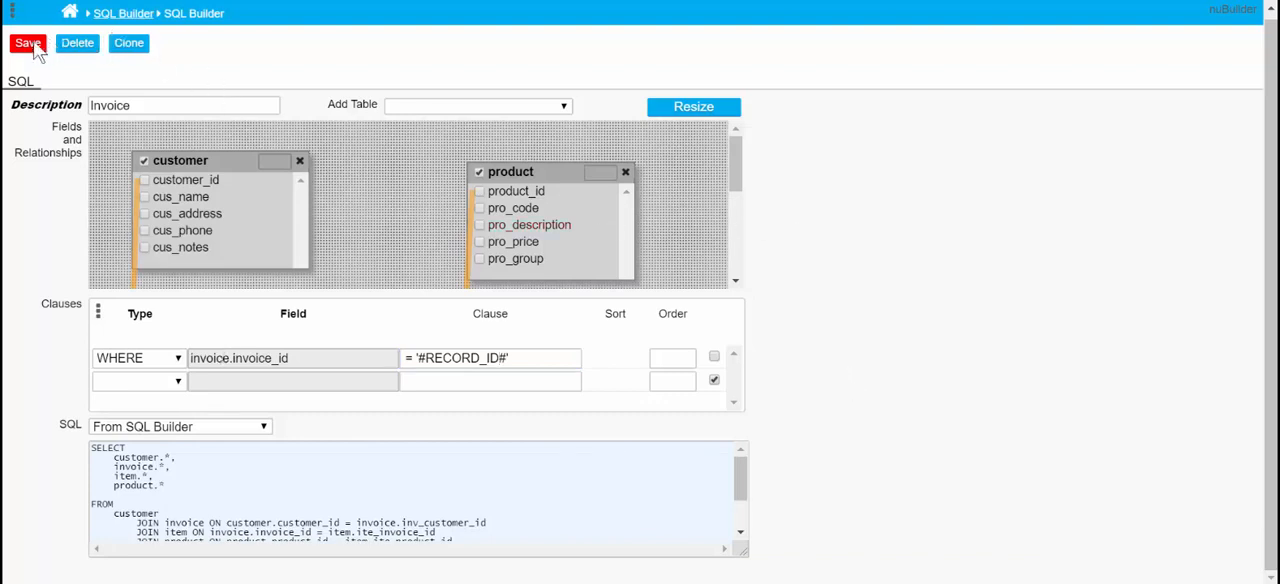
left_click(28, 42)
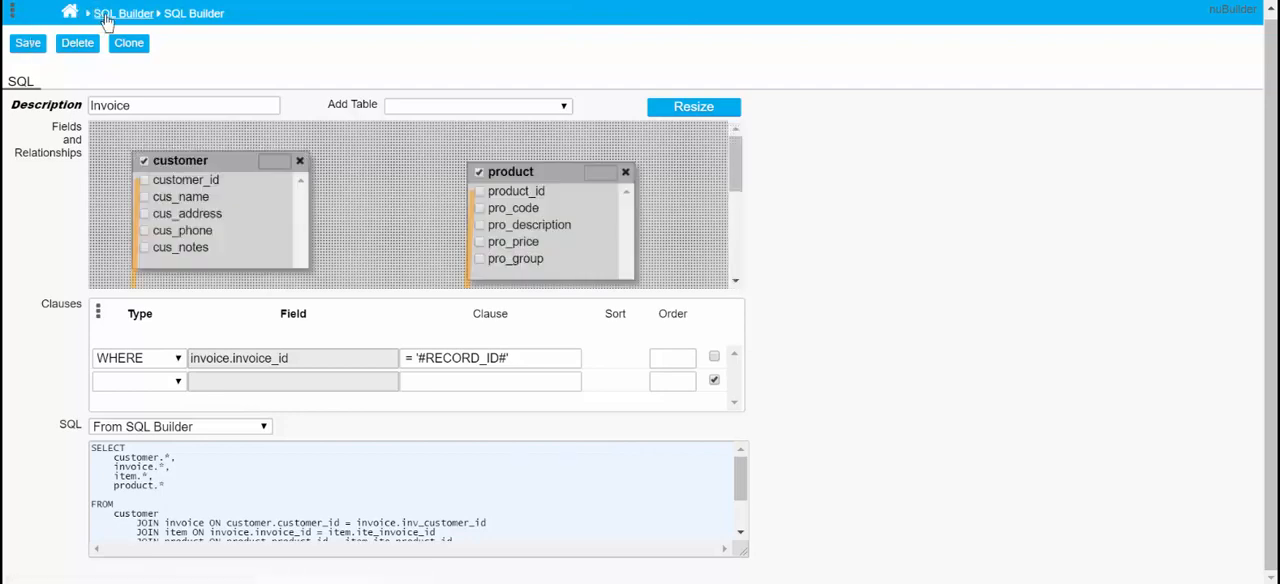
left_click(68, 12)
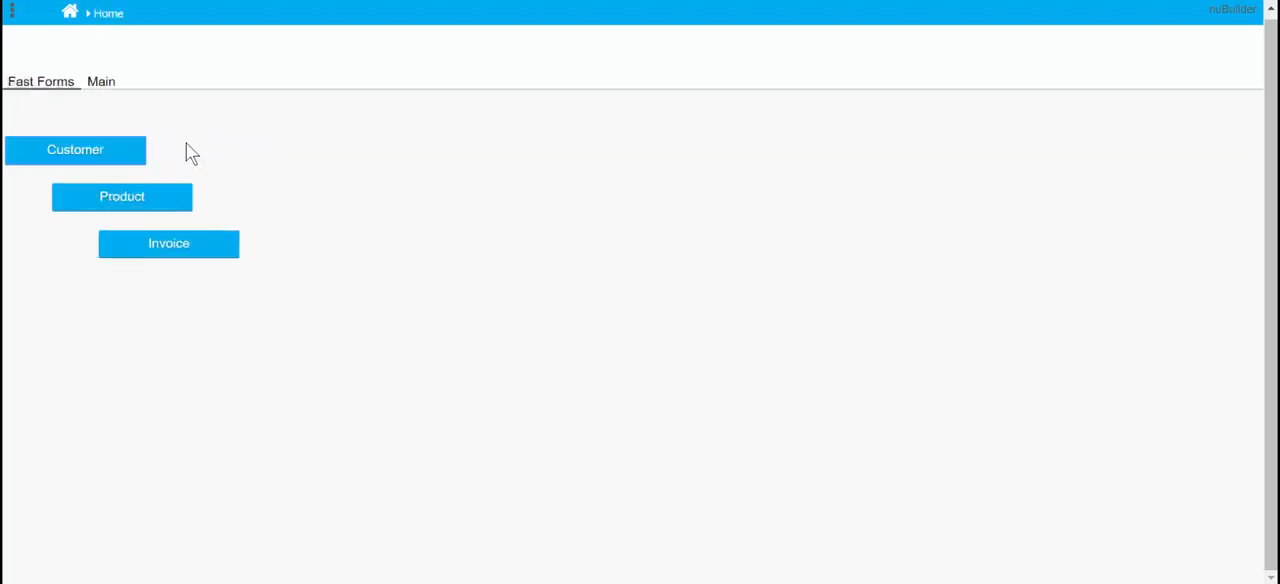
- Open the Invoice browse list from Home and bring up its Options menu
left_click(168, 244)
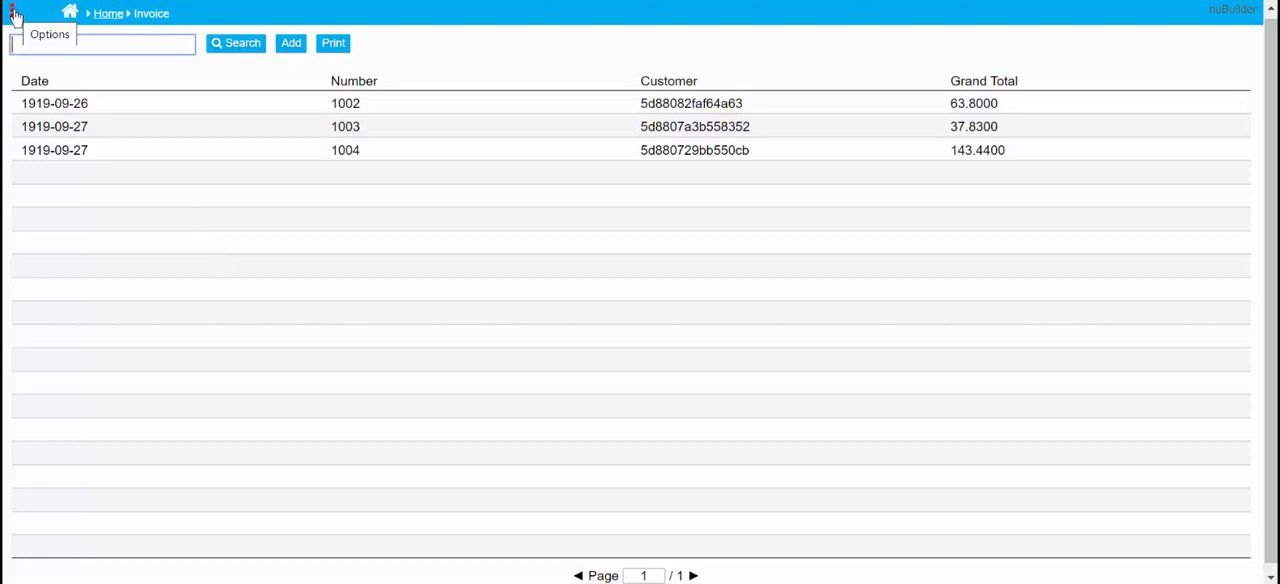
left_click(12, 12)
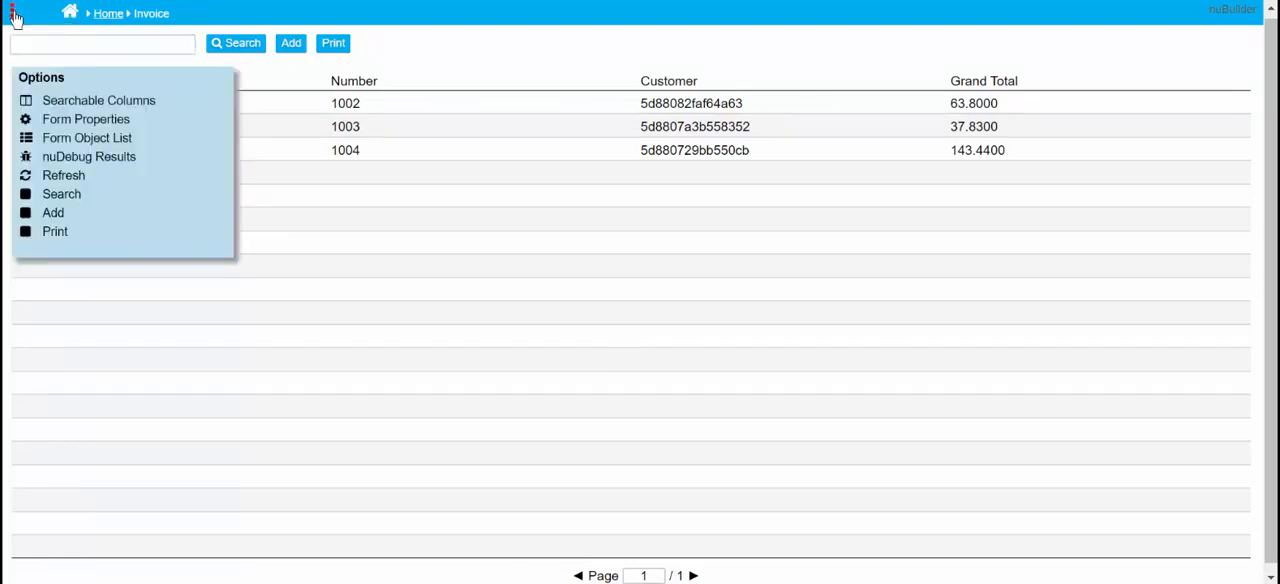
mouse_move(88, 138)
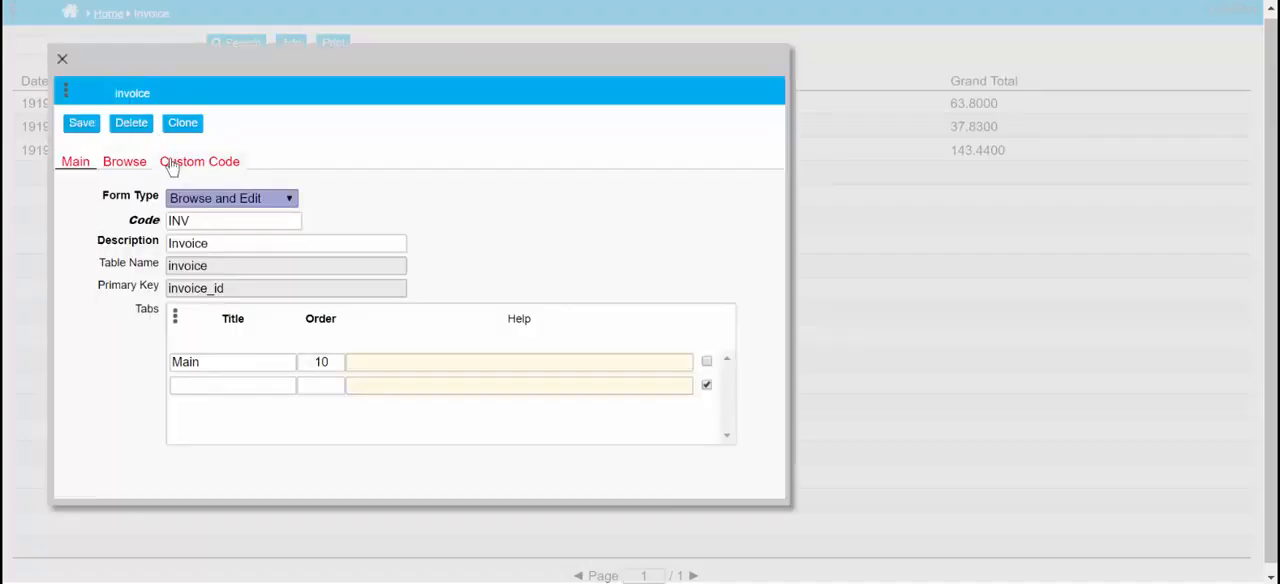
- Add nuAddActionButton('InvoiceButton', 'Print', 'nuRunReport("INV")') to the form's Javascript and open it in the code editor
left_click(200, 160)
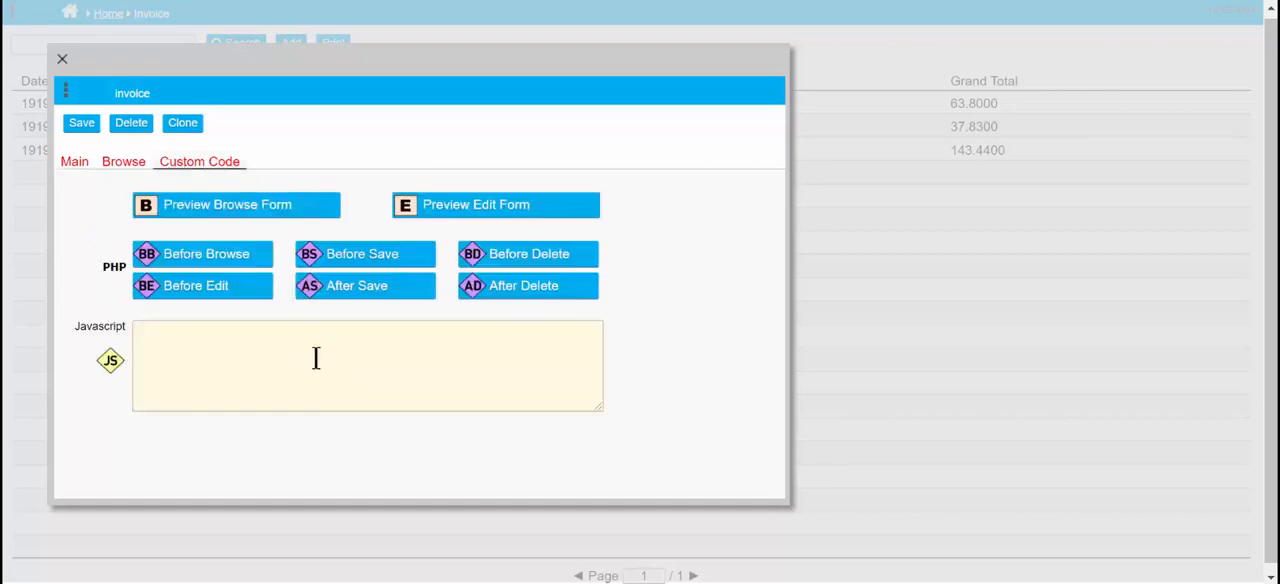
left_click(368, 364)
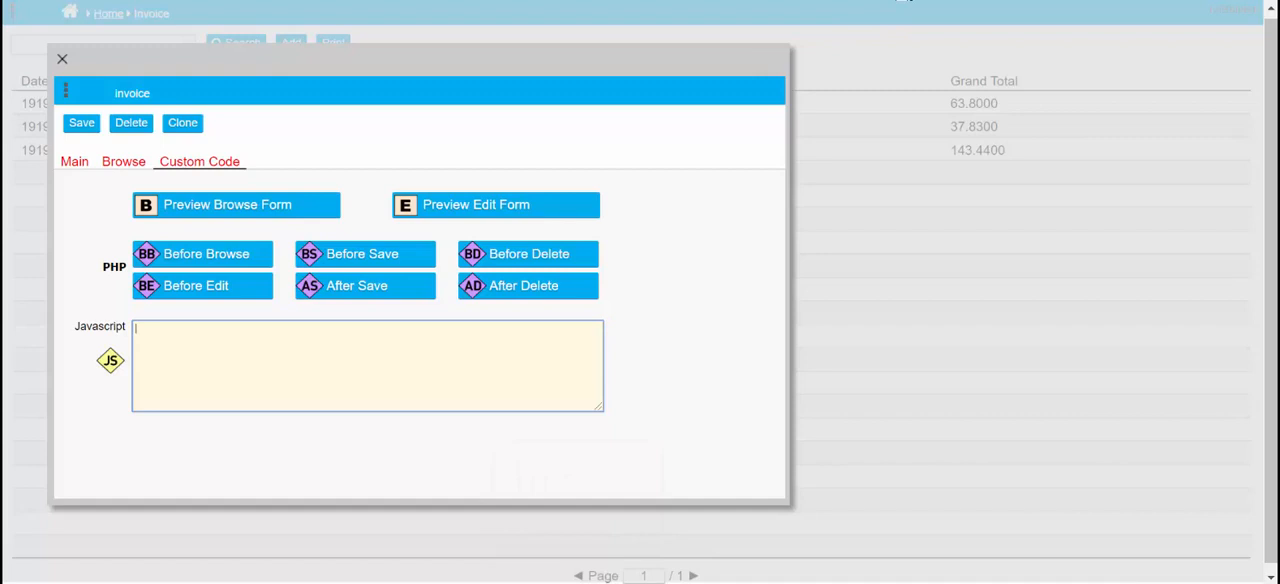
type("nuAddActionButton('InvoiceButton', 'Print', 'nuRunReport(\"INV\")');")
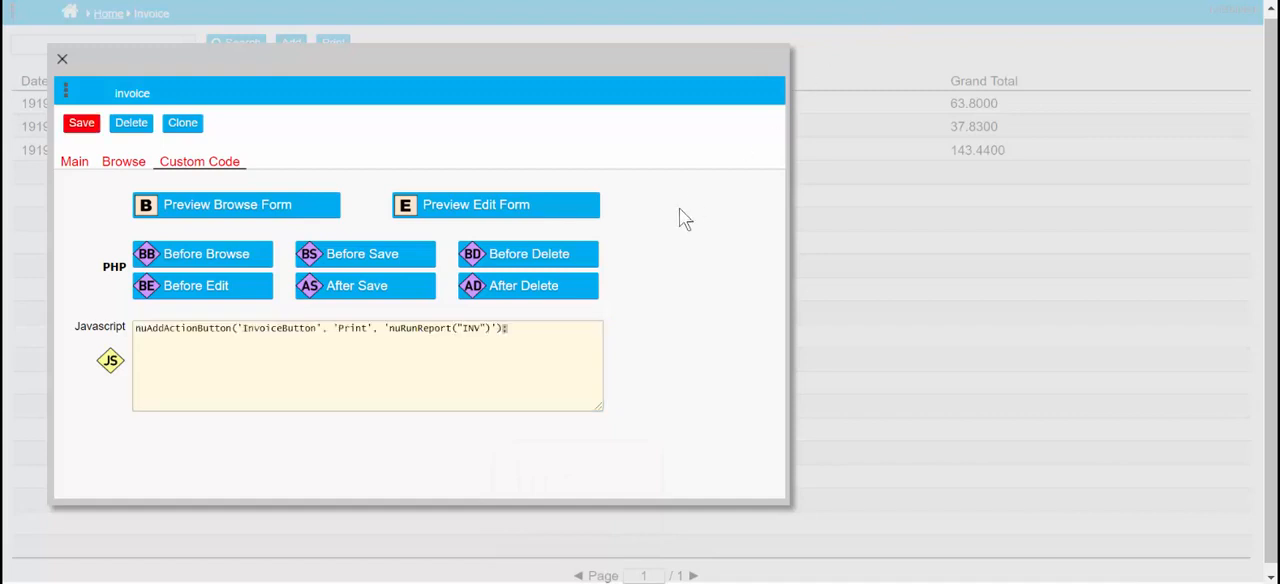
double_click(470, 328)
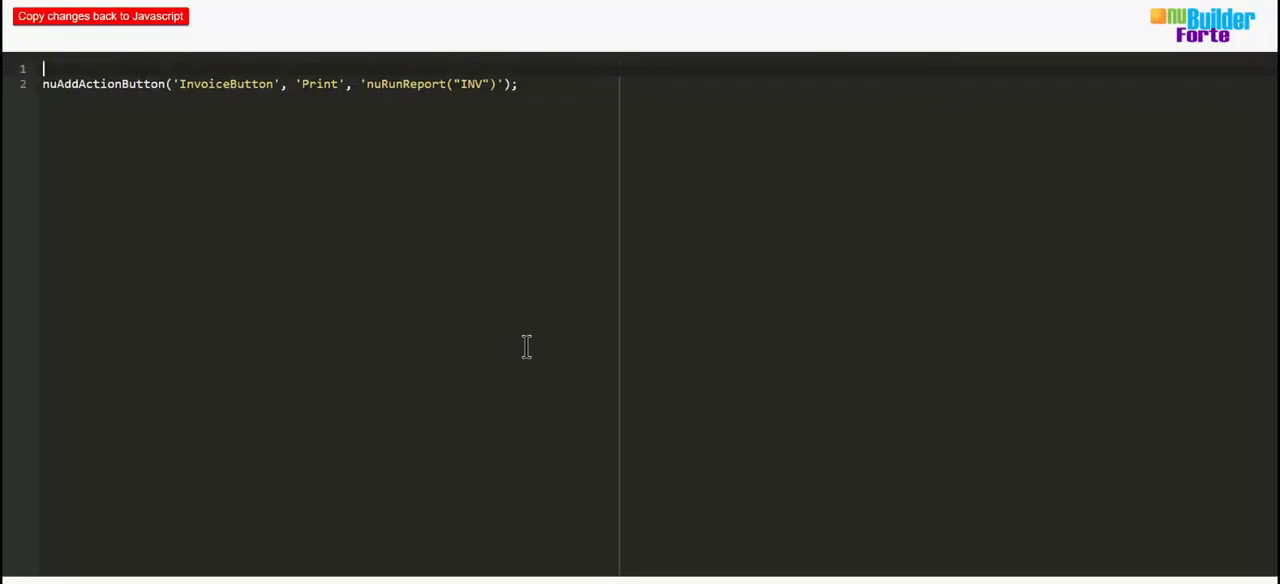
- Wrap the button in if(nuFormType() == 'edit' && nuFORM.getCurrent().record_id != '-1'){ } and copy the changes back
type("if")
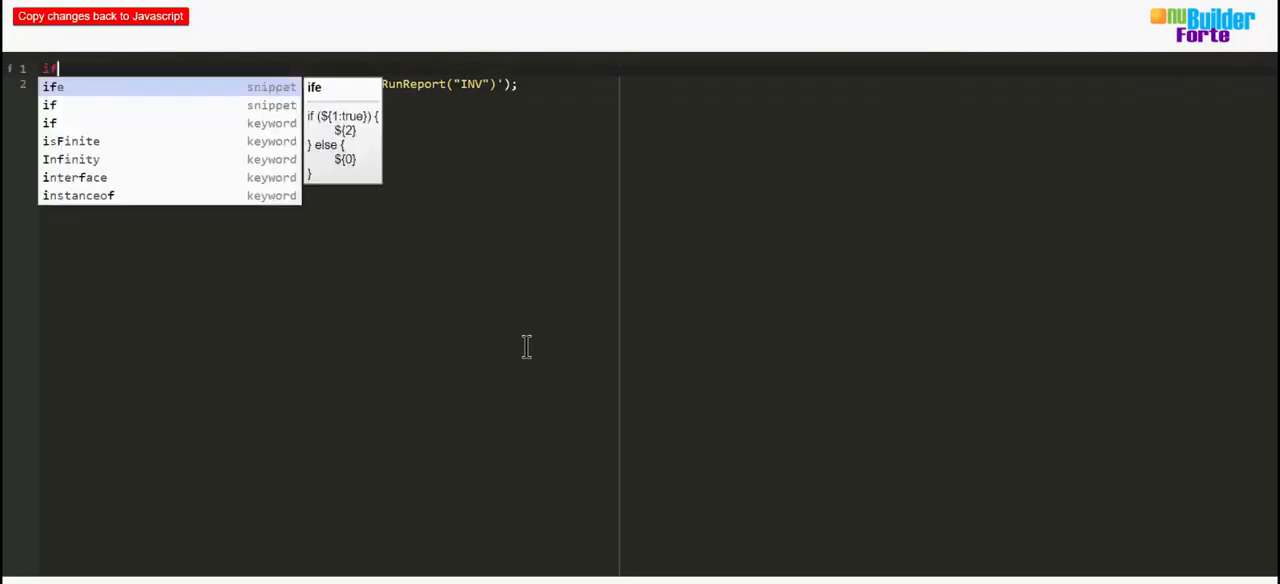
type("(")
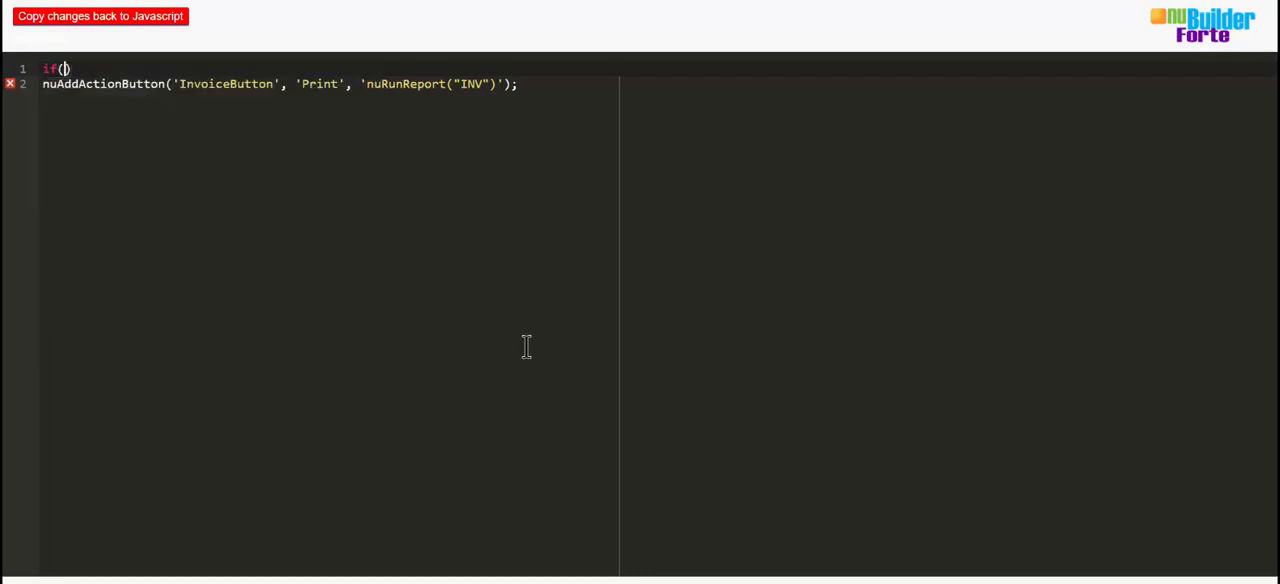
type("nuForm")
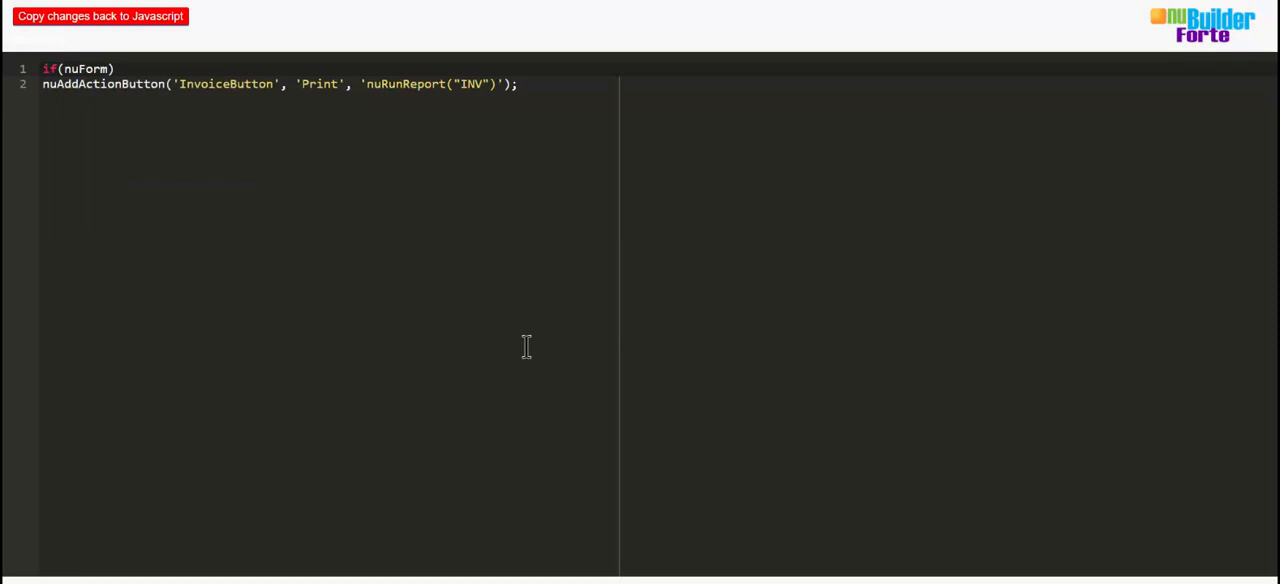
type("Type")
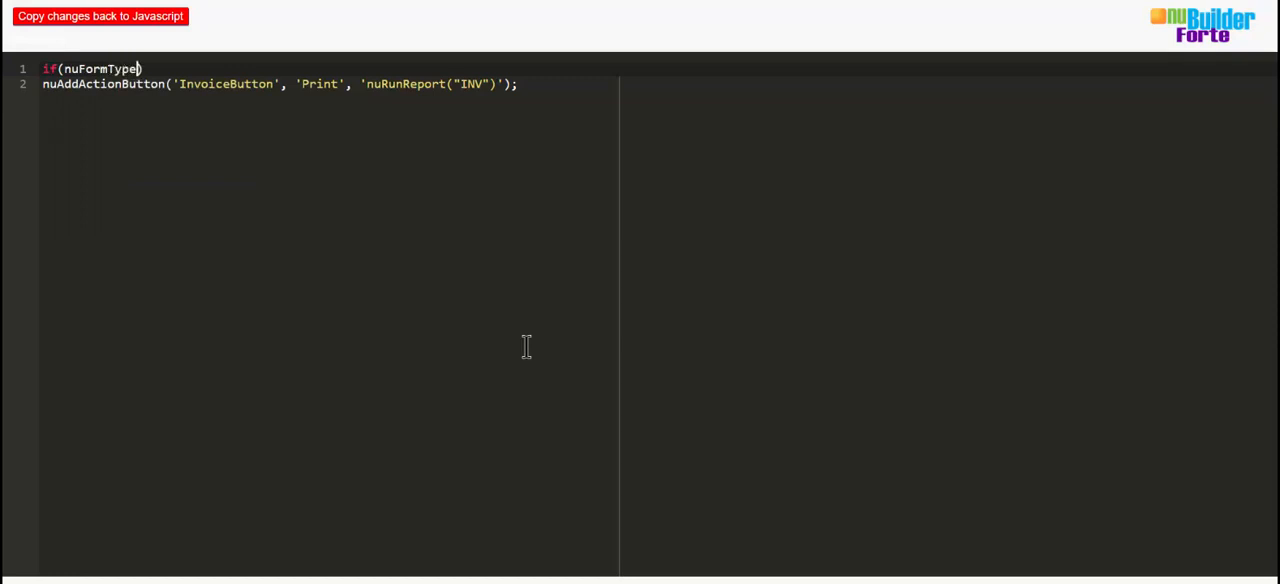
type("() == 'edit' && nuFORM.getCurrent().record_id != '-1'){")
type("}")
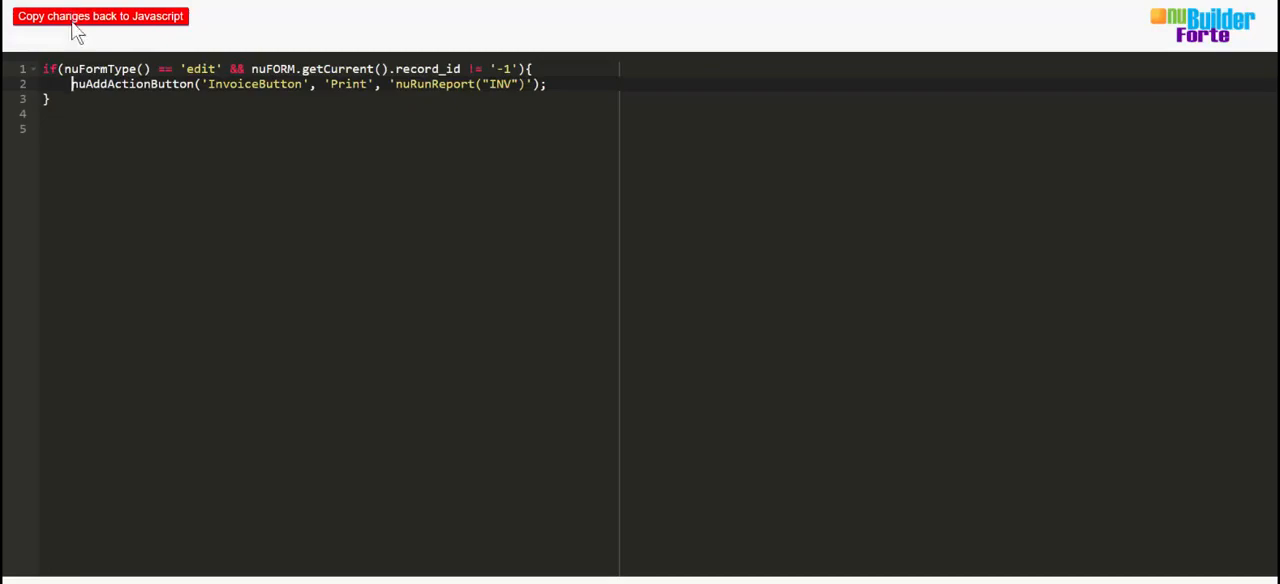
left_click(100, 16)
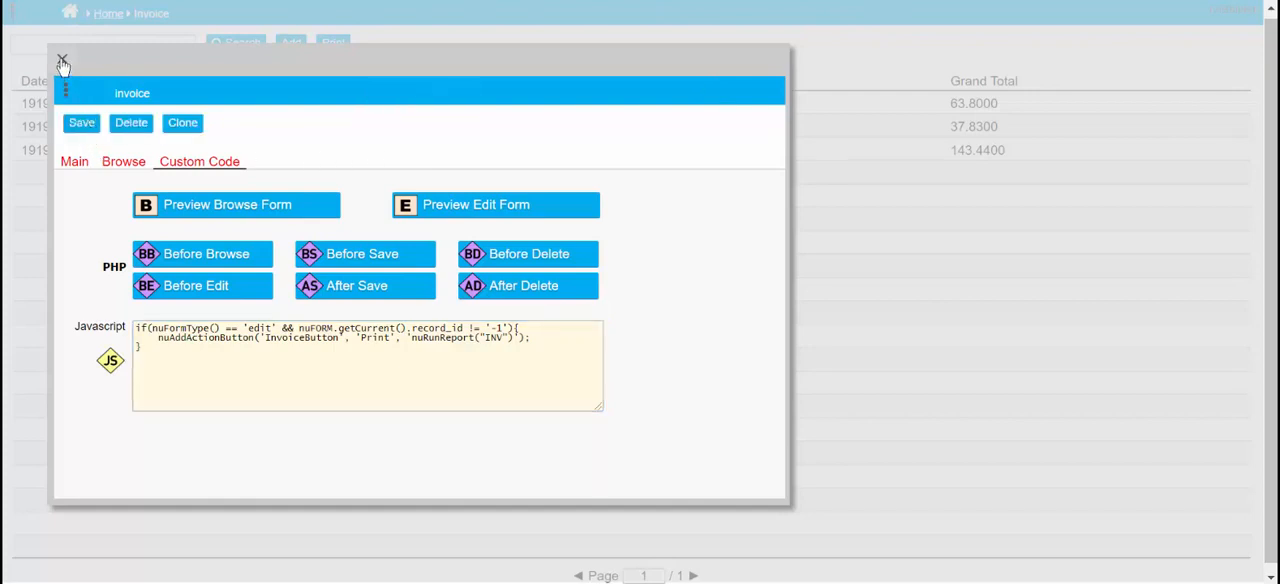
- Close Form Properties and print invoice 1002 as a PDF via the new Print button
left_click(62, 60)
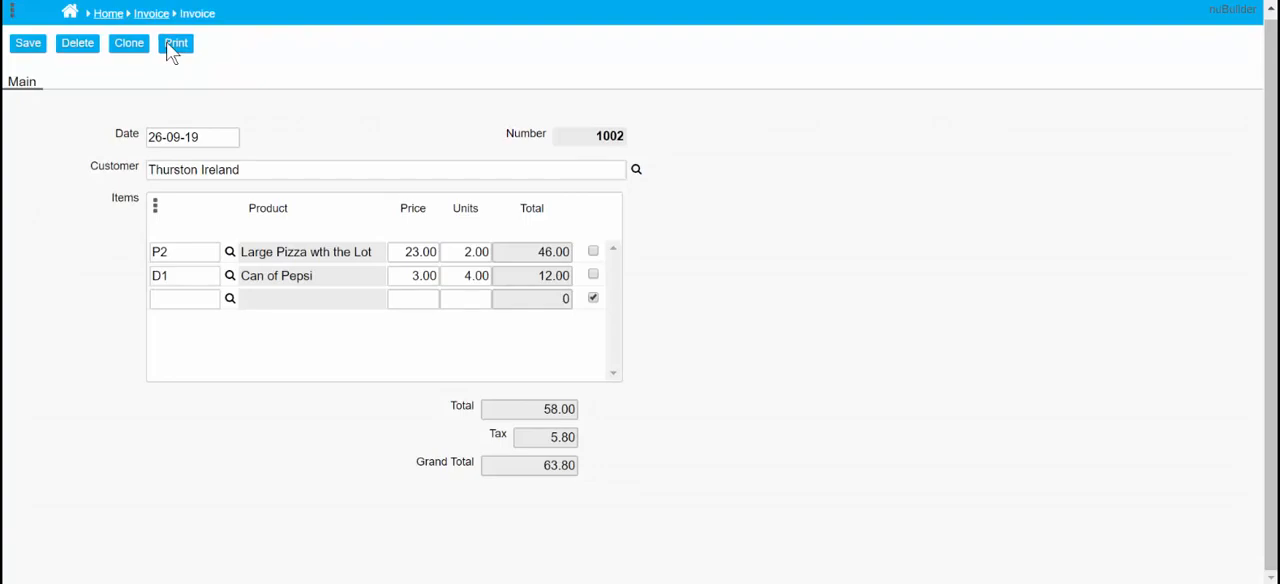
left_click(176, 44)
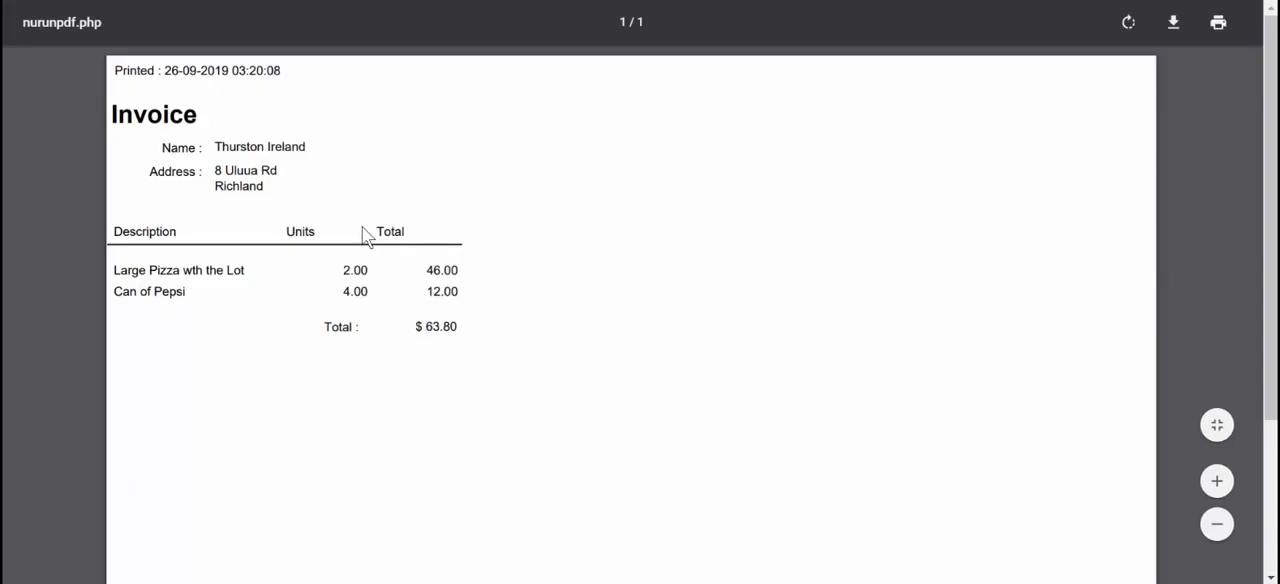
mouse_move(866, 16)
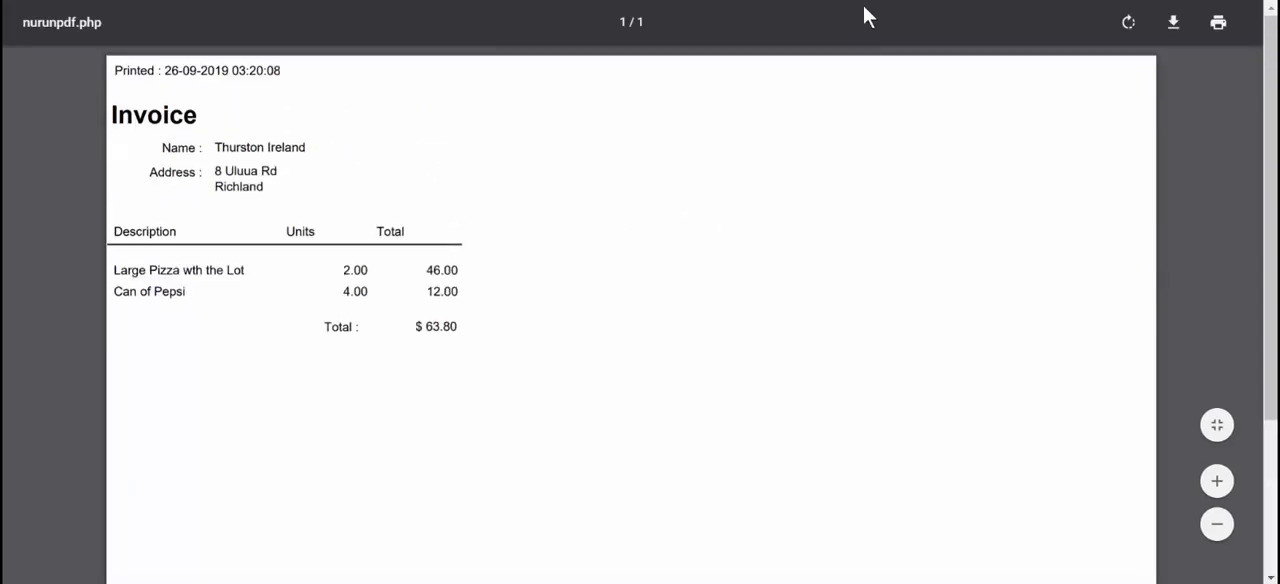